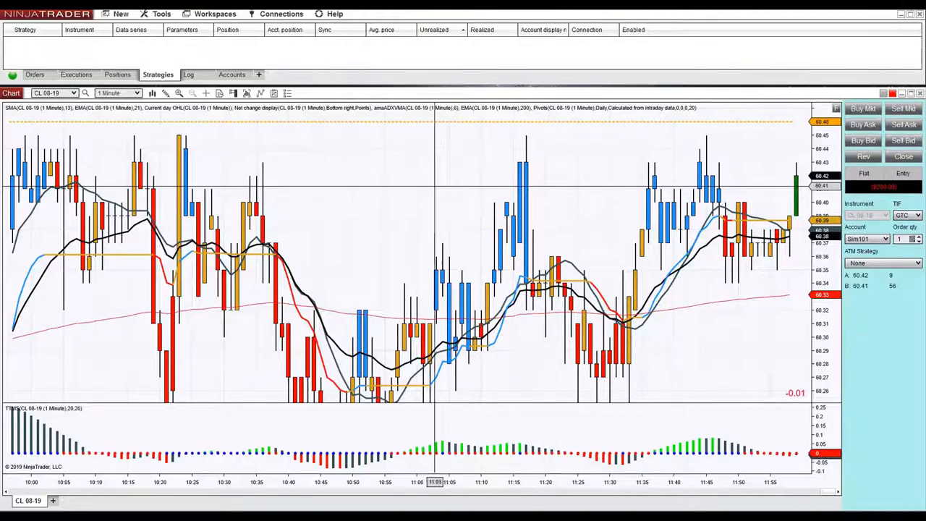
{"action": "mouse_move", "coordinate": [350, 289]}
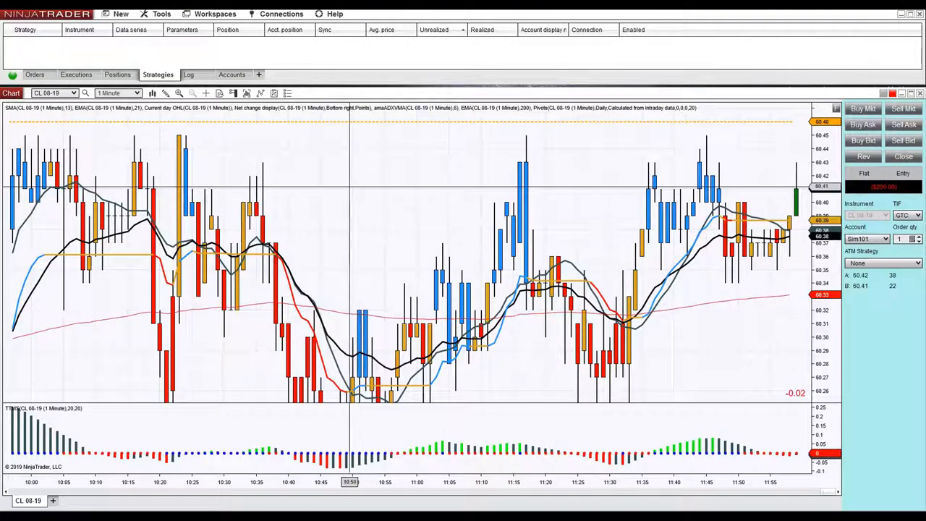
Step: Bring up the Strategies settings from the chart's context menu
{"action": "right_click", "coordinate": [336, 243]}
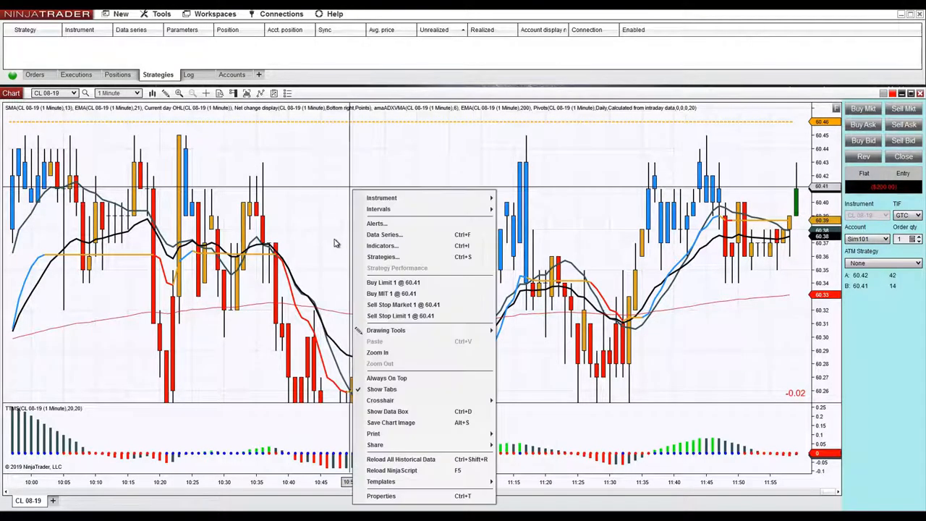
{"action": "left_click", "coordinate": [382, 257]}
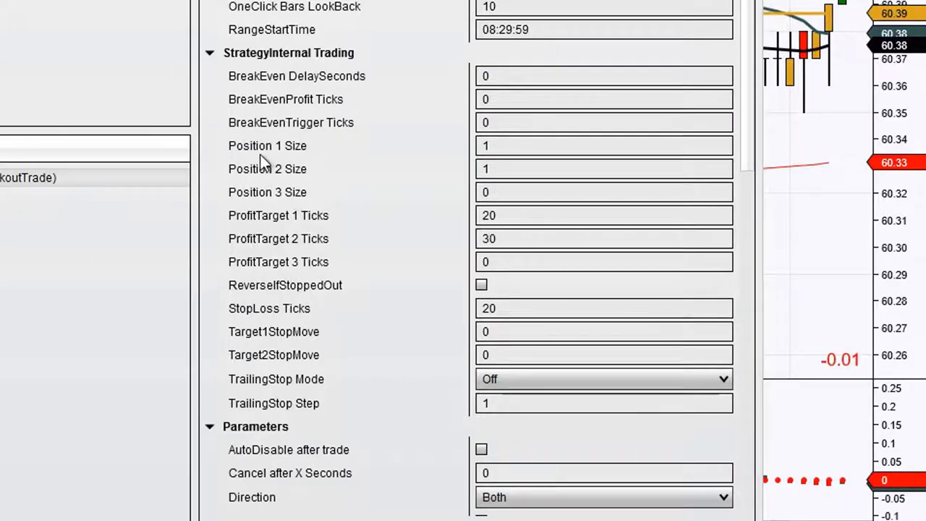
{"action": "mouse_move", "coordinate": [266, 145]}
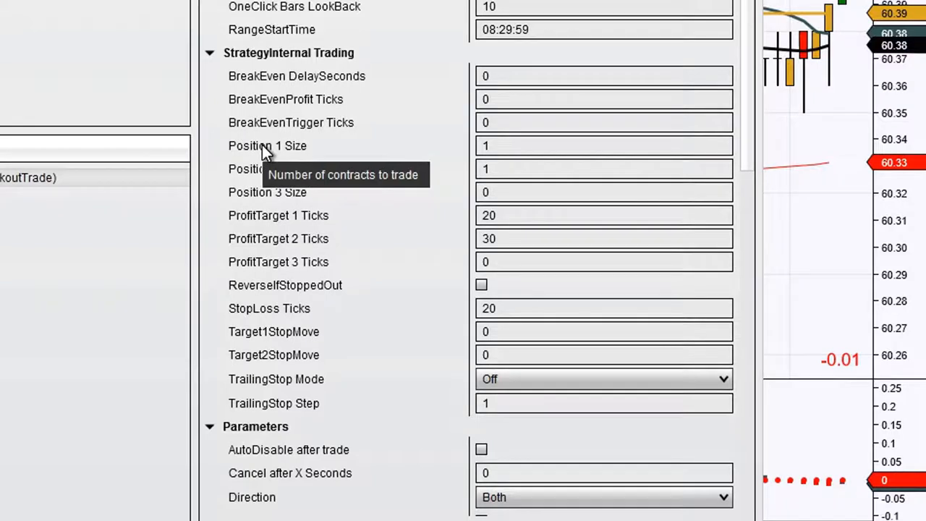
Step: Set Position 1 Size to 2 contracts and StopLoss Ticks to 10
{"action": "left_click", "coordinate": [605, 144]}
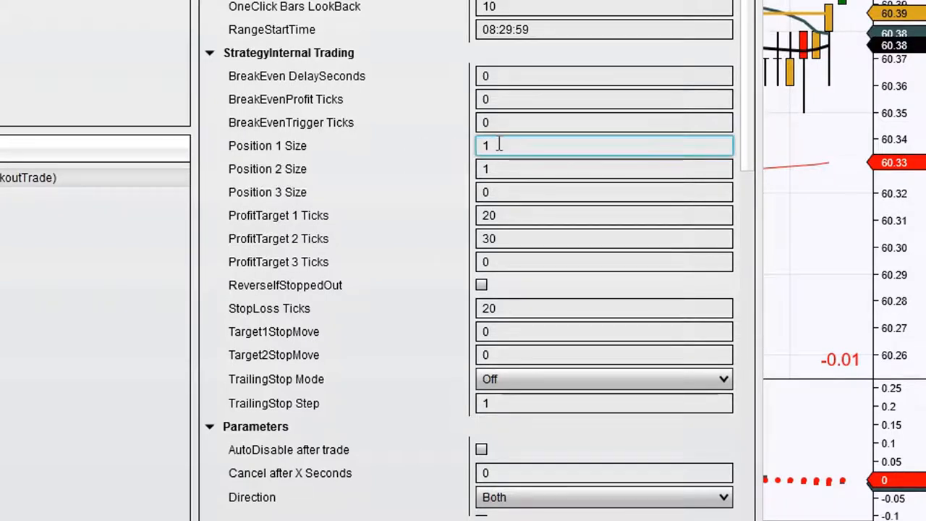
{"action": "type", "text": "2"}
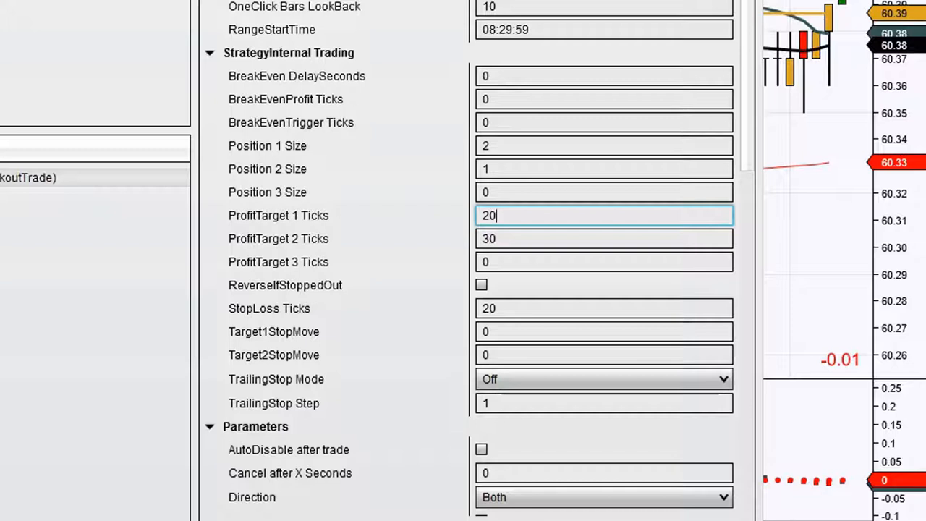
{"action": "mouse_move", "coordinate": [514, 220]}
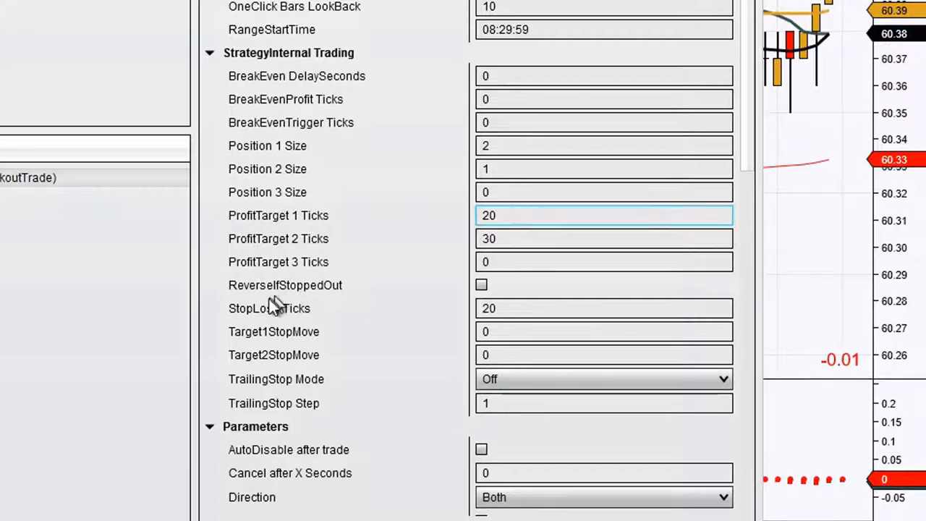
{"action": "left_click", "coordinate": [606, 308]}
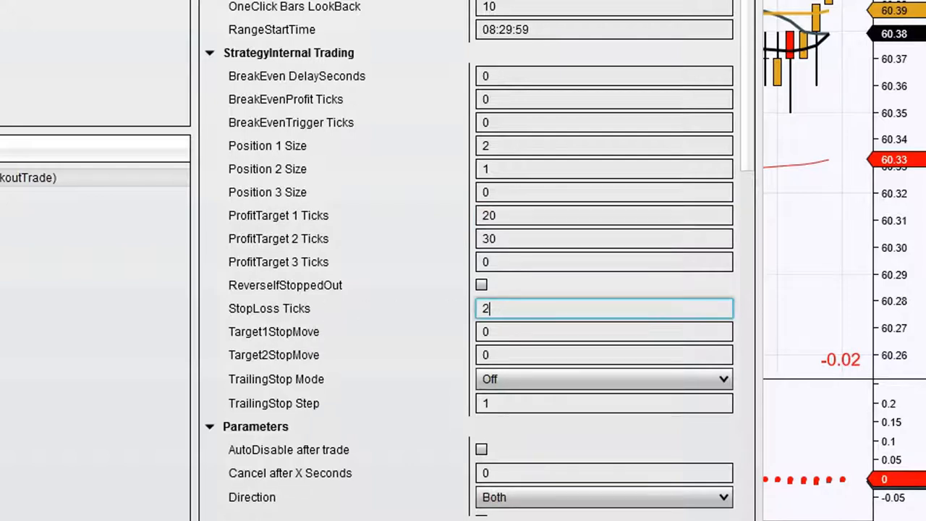
{"action": "type", "text": "10"}
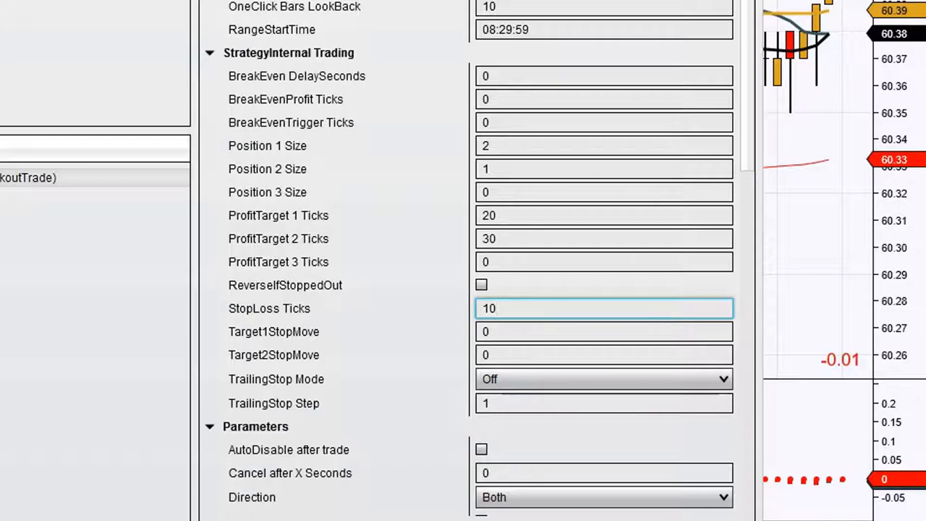
{"action": "left_click", "coordinate": [605, 309]}
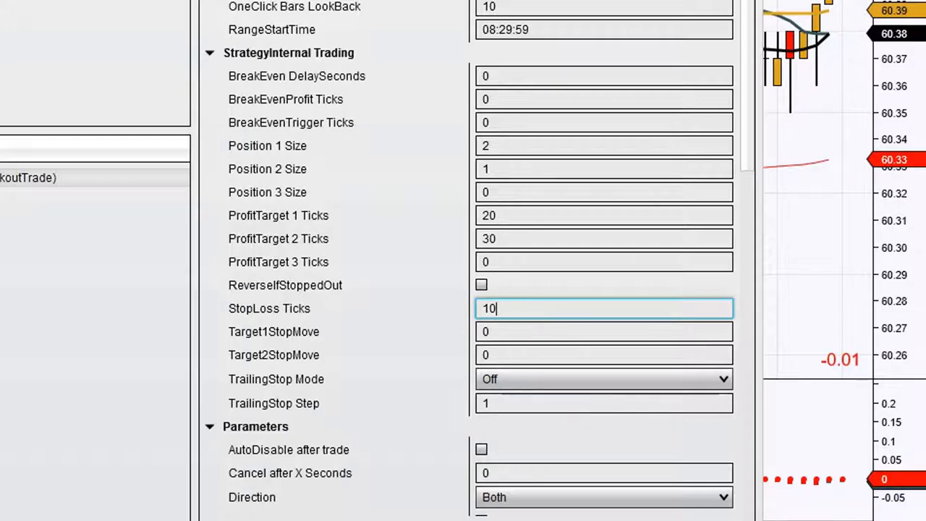
{"action": "mouse_move", "coordinate": [389, 352]}
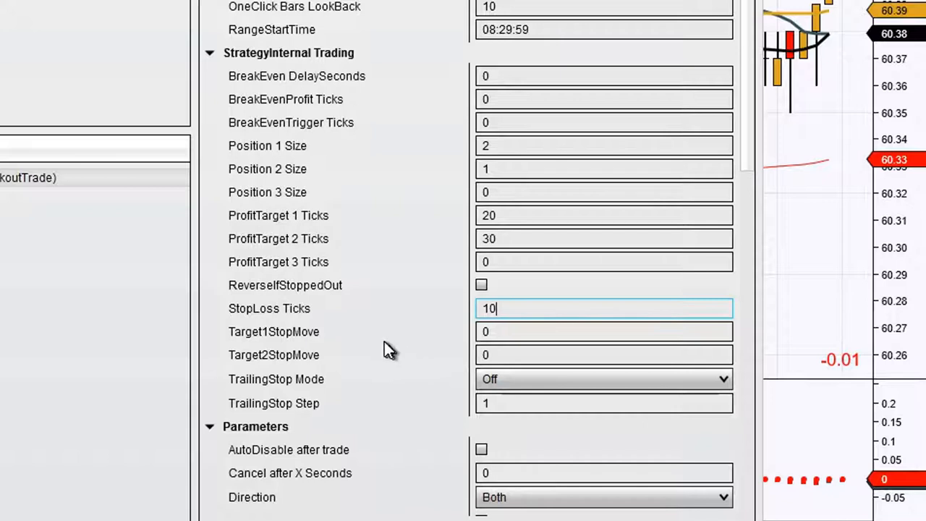
{"action": "mouse_move", "coordinate": [253, 268]}
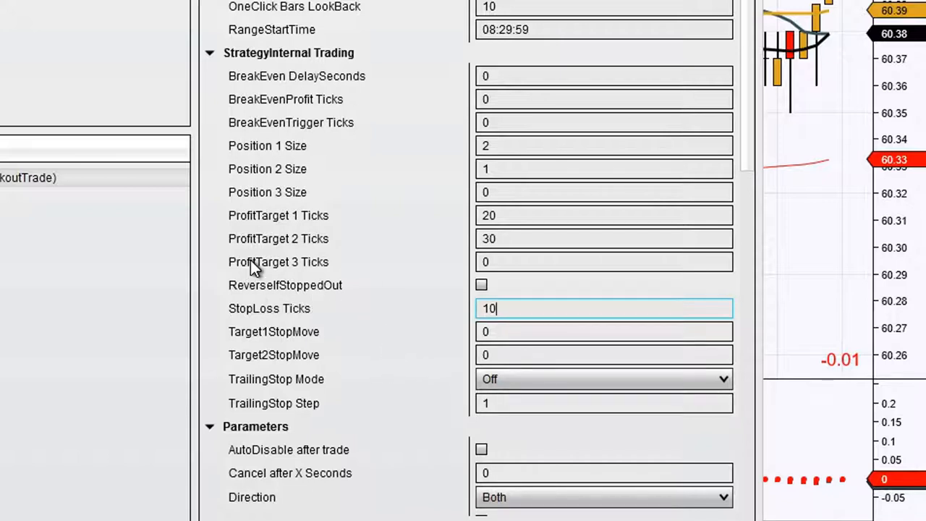
{"action": "mouse_move", "coordinate": [278, 262]}
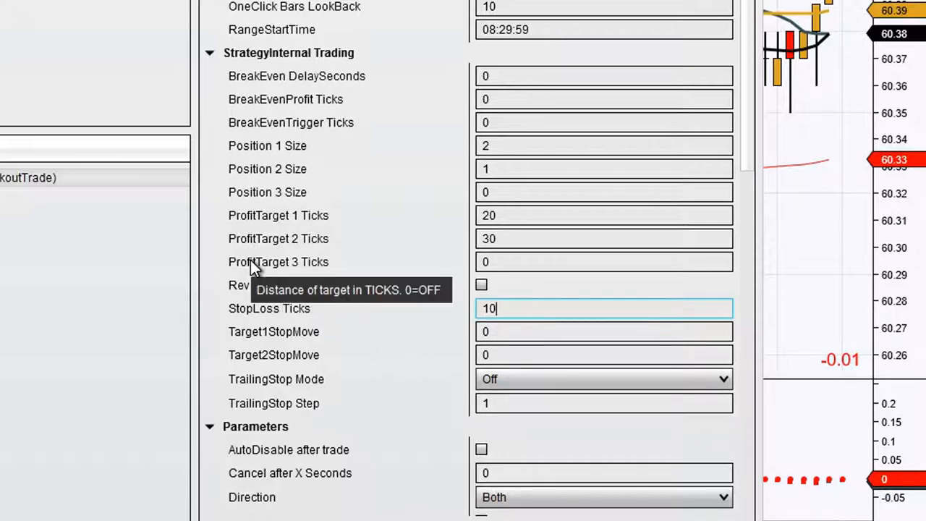
{"action": "mouse_move", "coordinate": [249, 426]}
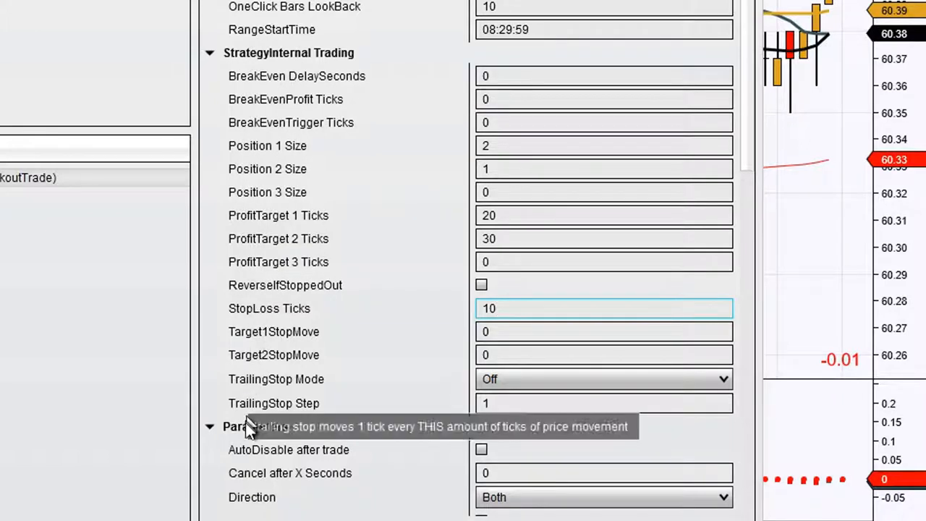
{"action": "mouse_move", "coordinate": [249, 448]}
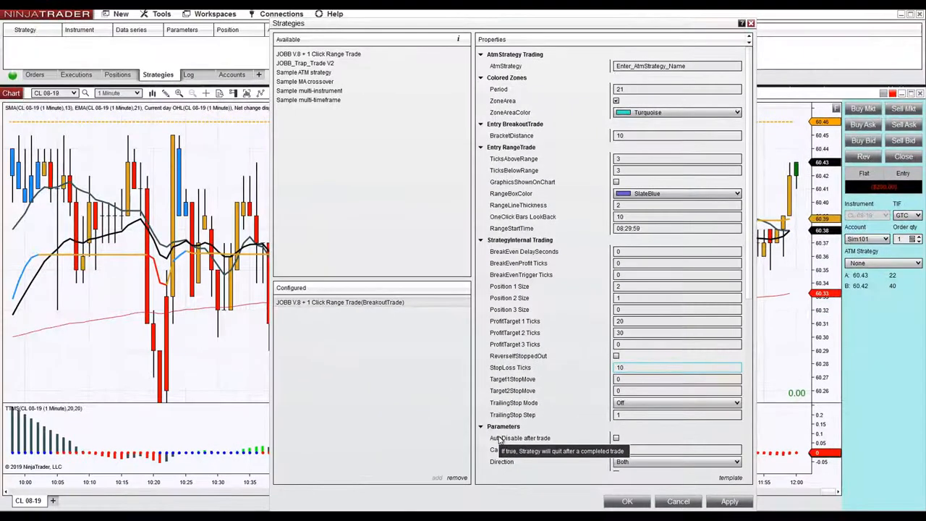
{"action": "mouse_move", "coordinate": [375, 375]}
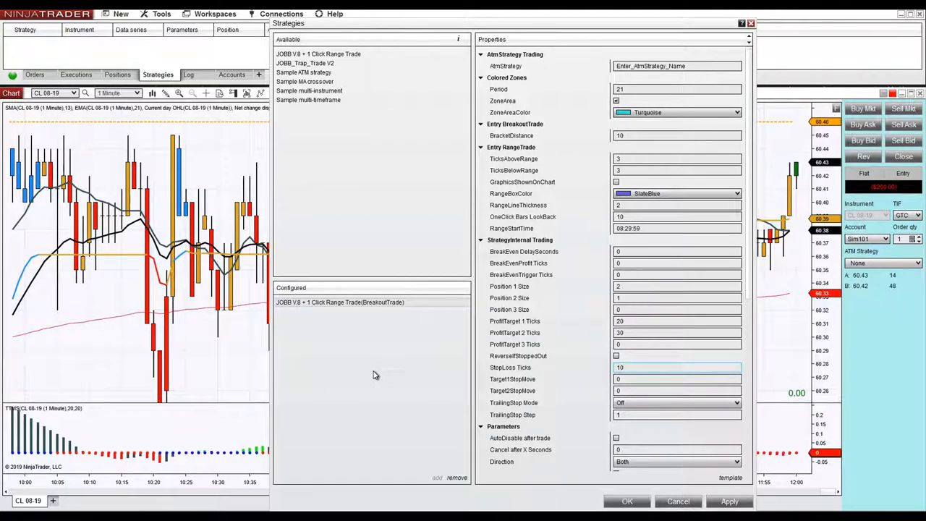
Step: Close the Strategies dialog and bring up the replay chart's context menu
{"action": "left_click", "coordinate": [677, 367]}
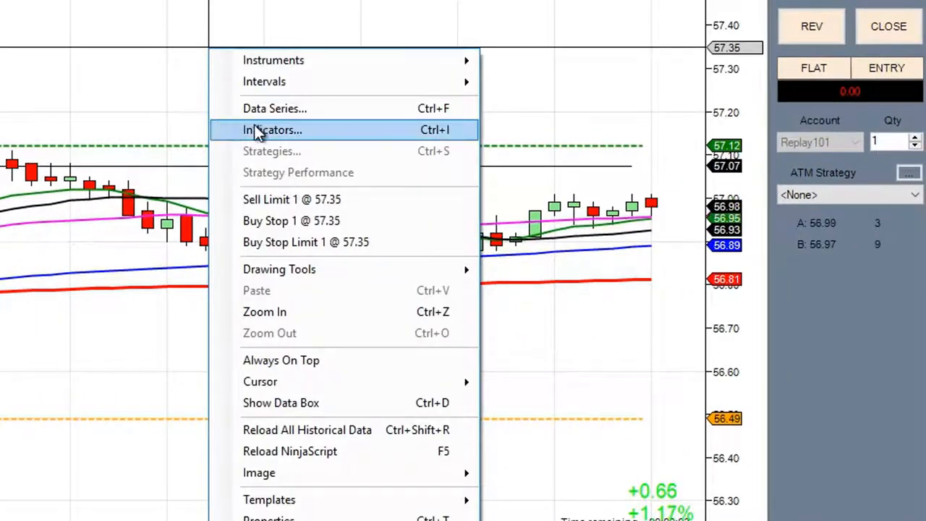
Step: Dismiss the menu and have the strategy place Buy STP and Sell STP orders via chart trader
{"action": "left_click", "coordinate": [293, 220]}
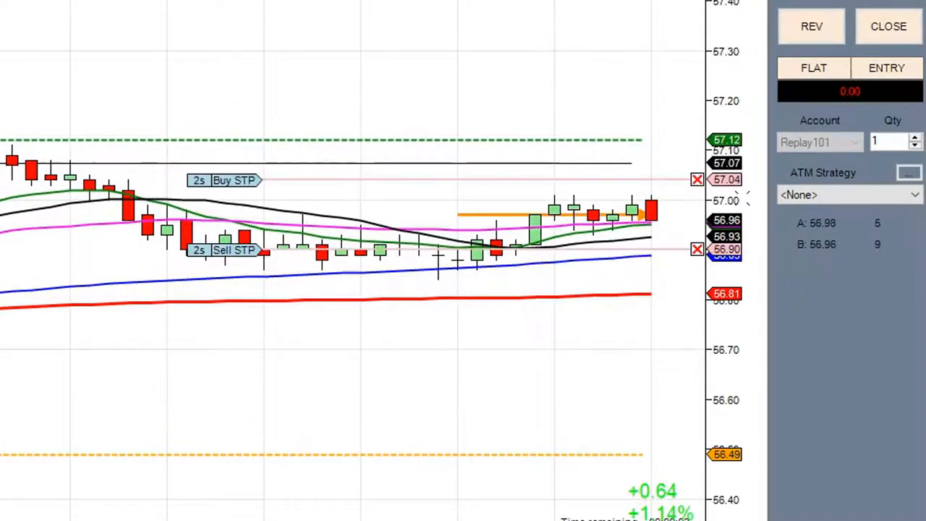
{"action": "left_click", "coordinate": [886, 68]}
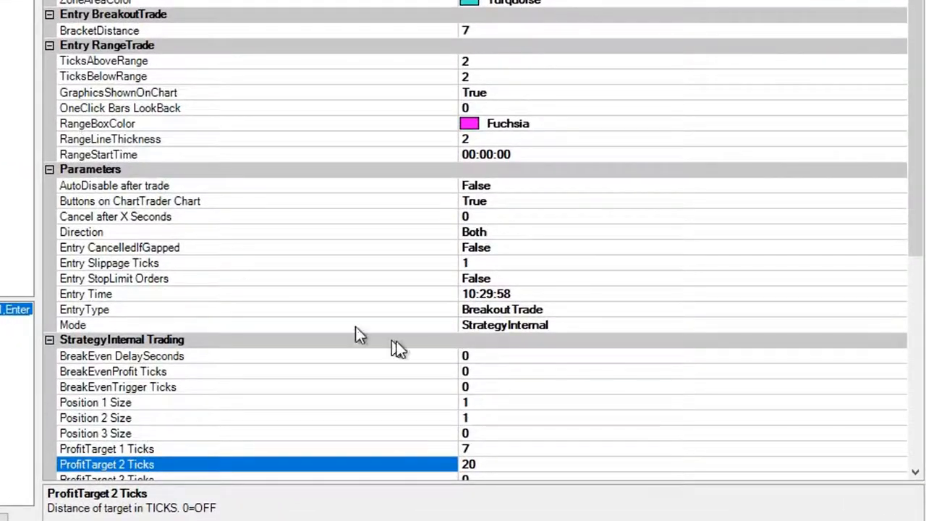
{"action": "mouse_move", "coordinate": [423, 299]}
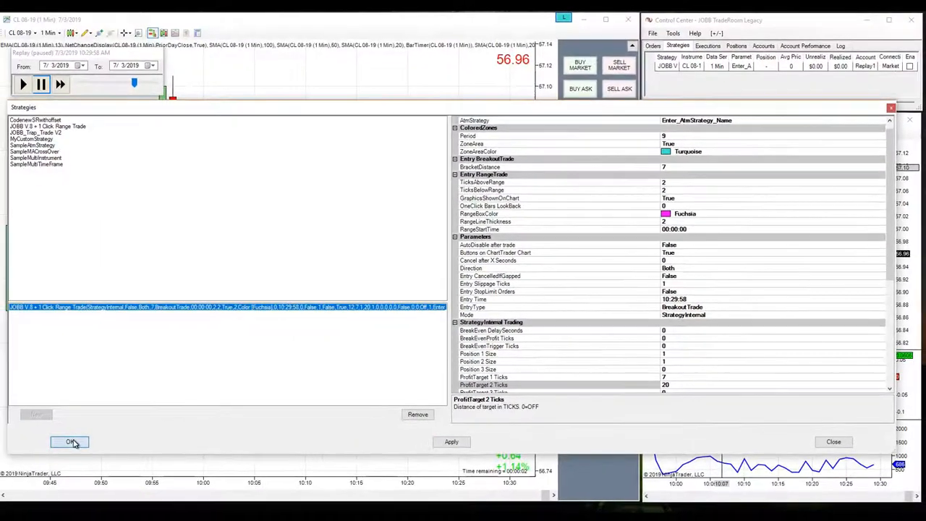
Step: Add JOBB V.8 with a 7-tick bracket and 7/20-tick profit targets to the chart
{"action": "left_click", "coordinate": [69, 443]}
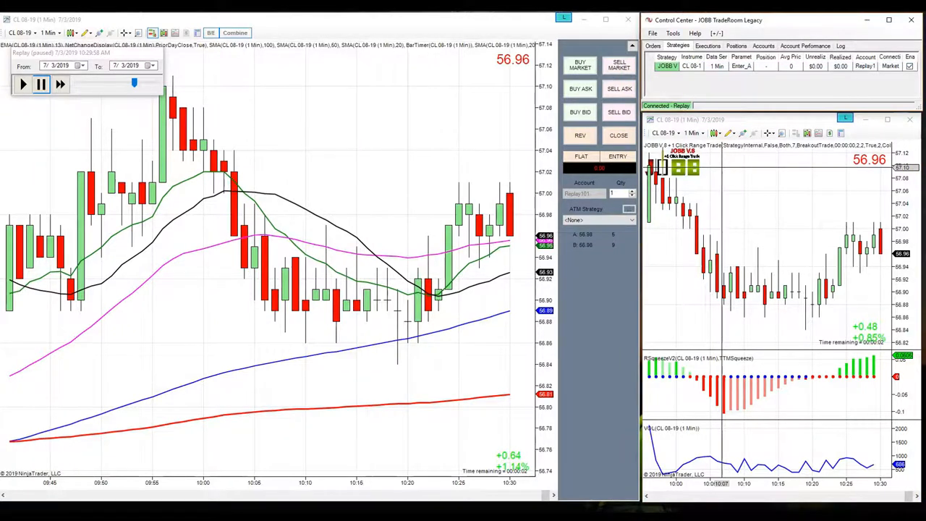
Step: Start and pause replay playback, then return to the JOBB strategy properties
{"action": "left_click", "coordinate": [23, 84]}
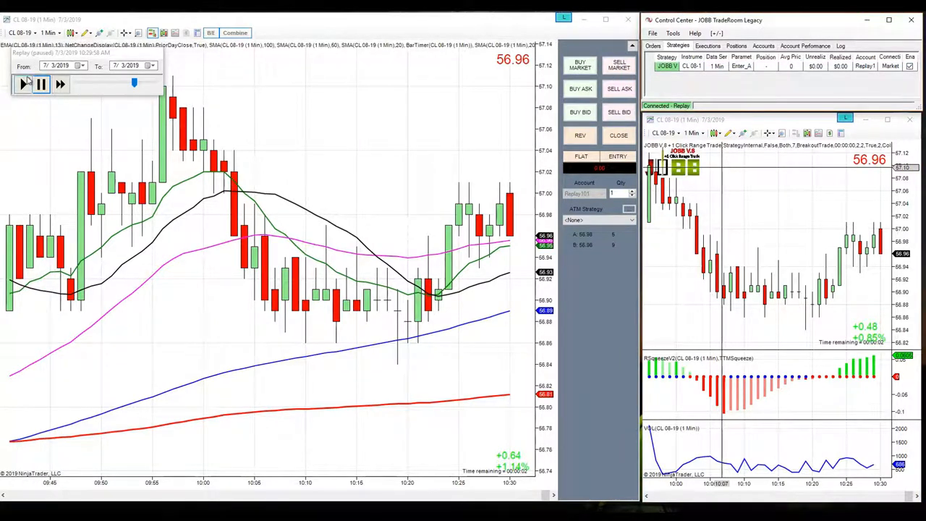
{"action": "left_click", "coordinate": [23, 84]}
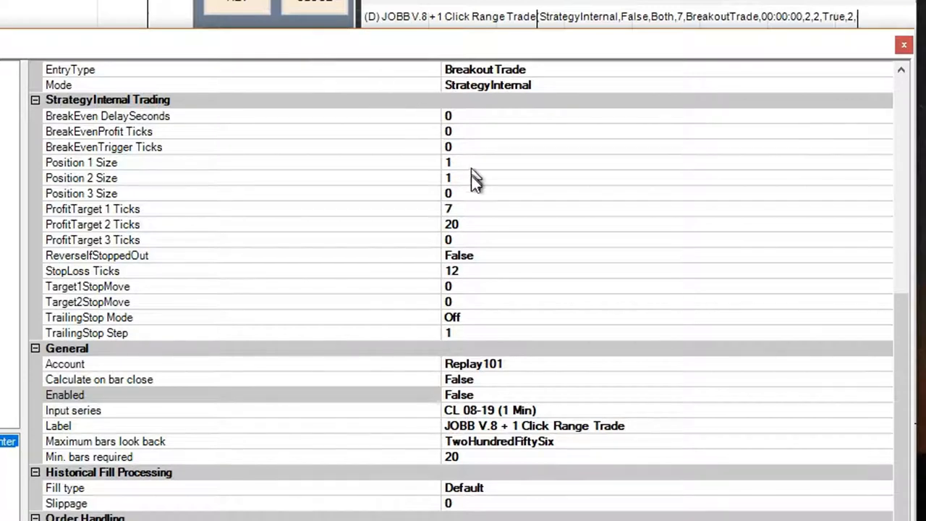
Step: Raise ProfitTarget 1 Ticks to 15 and edit ProfitTarget 2 Ticks
{"action": "left_click", "coordinate": [449, 209]}
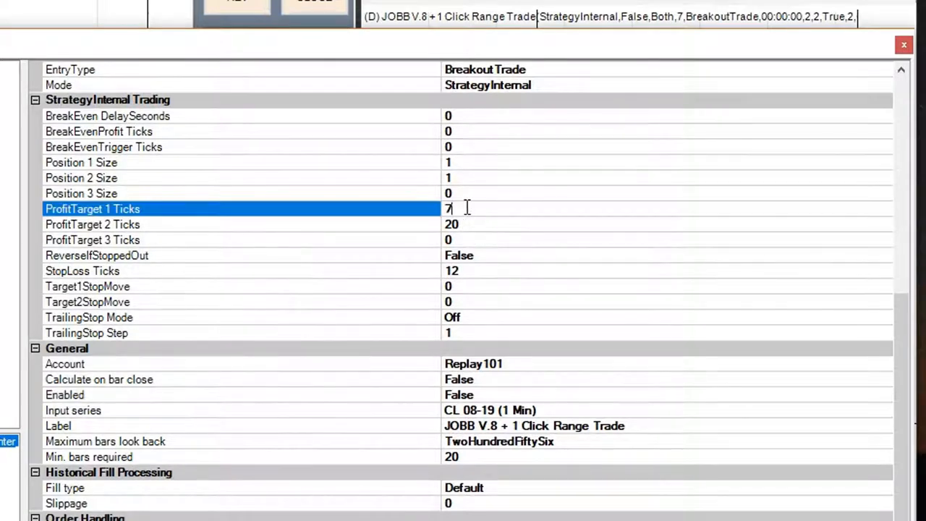
{"action": "type", "text": "1"}
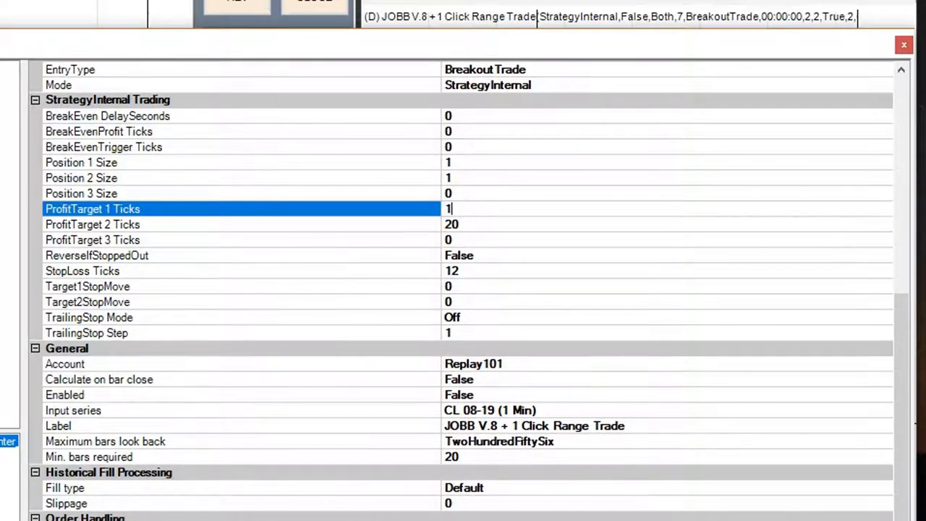
{"action": "type", "text": "5"}
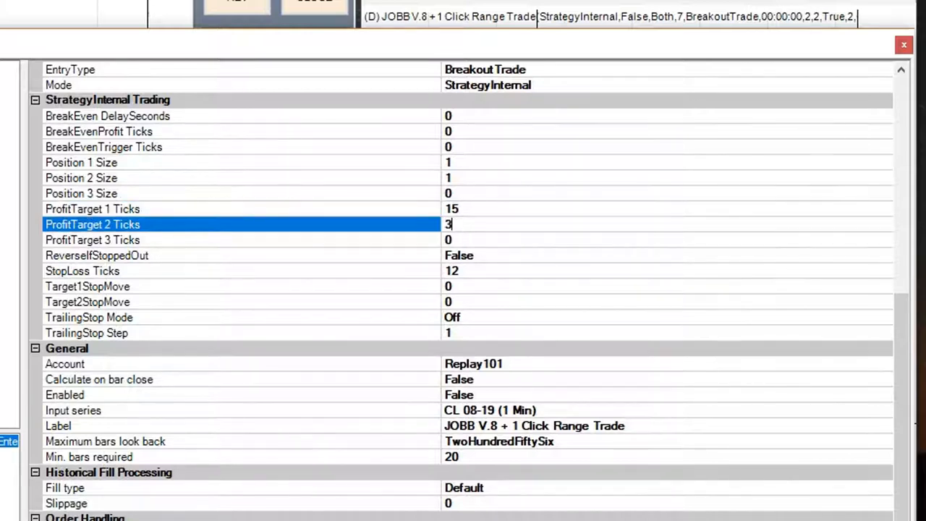
{"action": "type", "text": "3"}
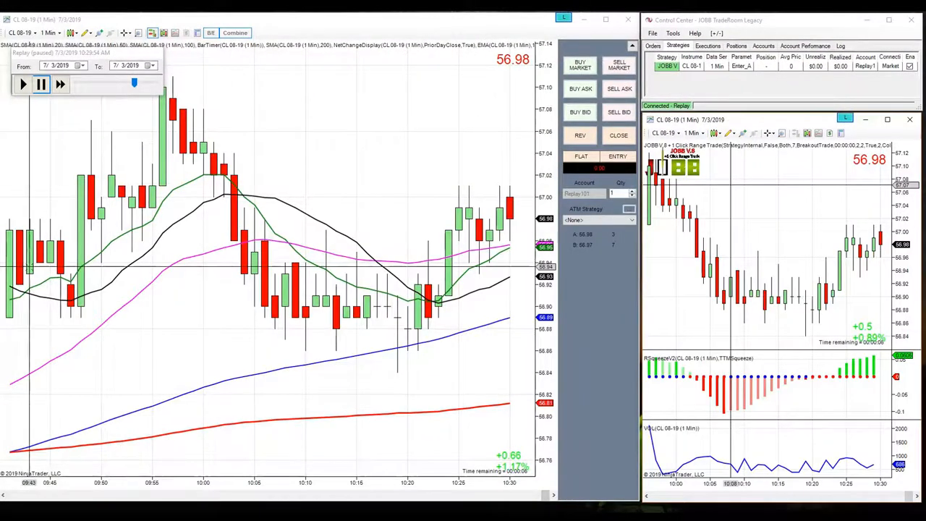
Step: Resume the market replay so the reconfigured JOBB strategy trades CL 08-19
{"action": "left_click", "coordinate": [23, 84]}
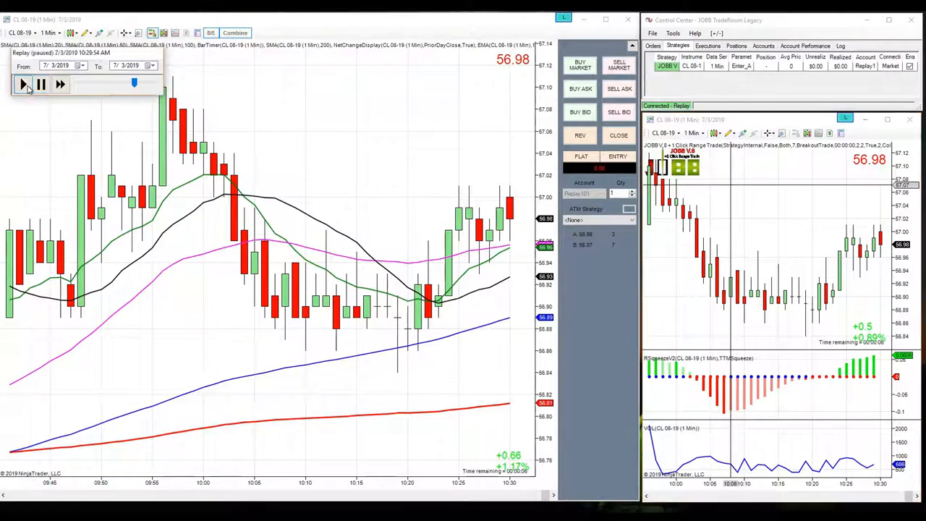
{"action": "left_click", "coordinate": [22, 84]}
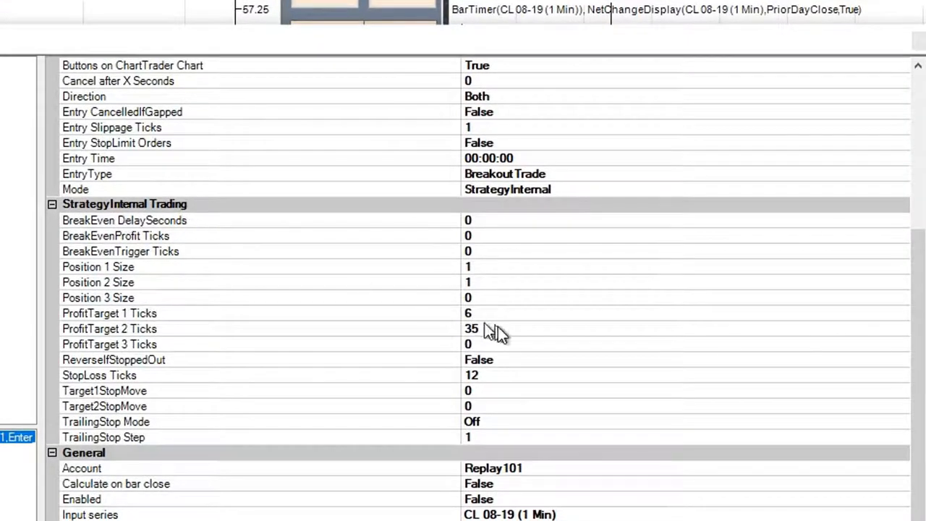
{"action": "mouse_move", "coordinate": [570, 177]}
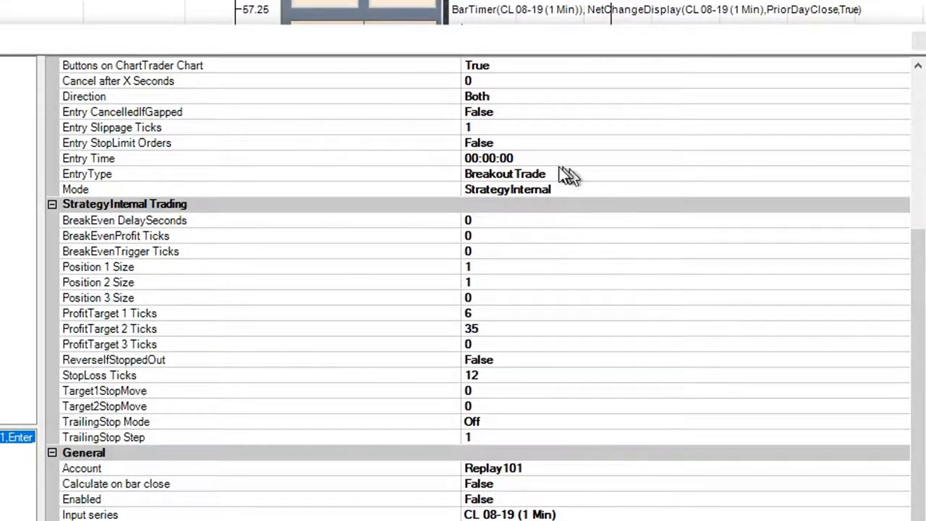
{"action": "left_click", "coordinate": [503, 173]}
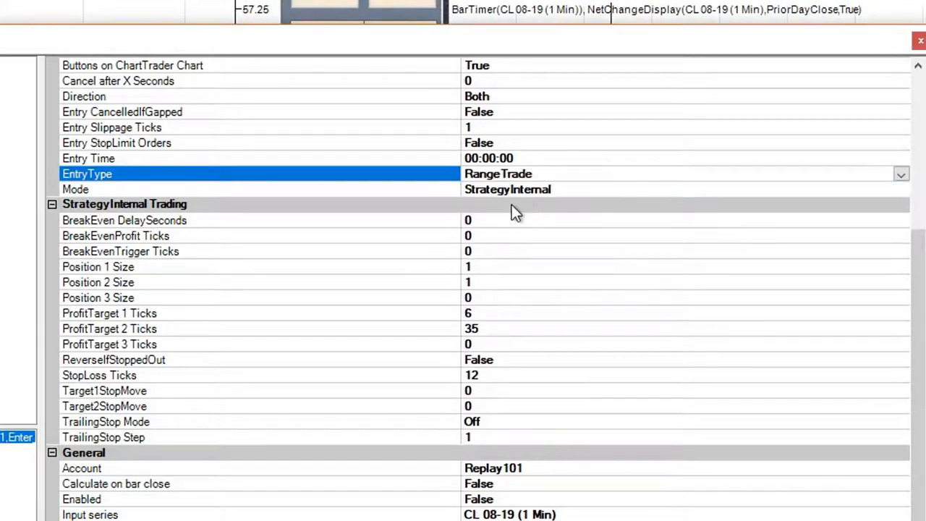
{"action": "left_click", "coordinate": [900, 174]}
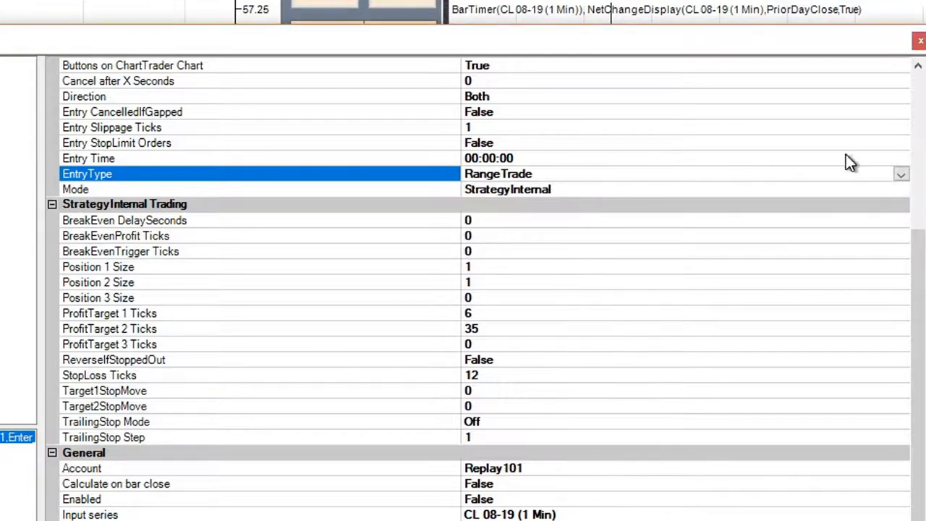
{"action": "left_click", "coordinate": [900, 174]}
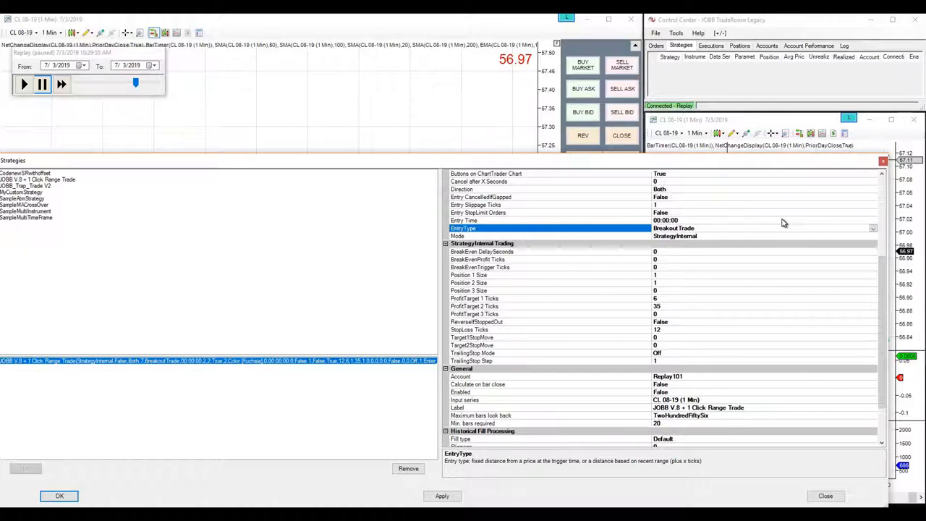
{"action": "mouse_move", "coordinate": [210, 153]}
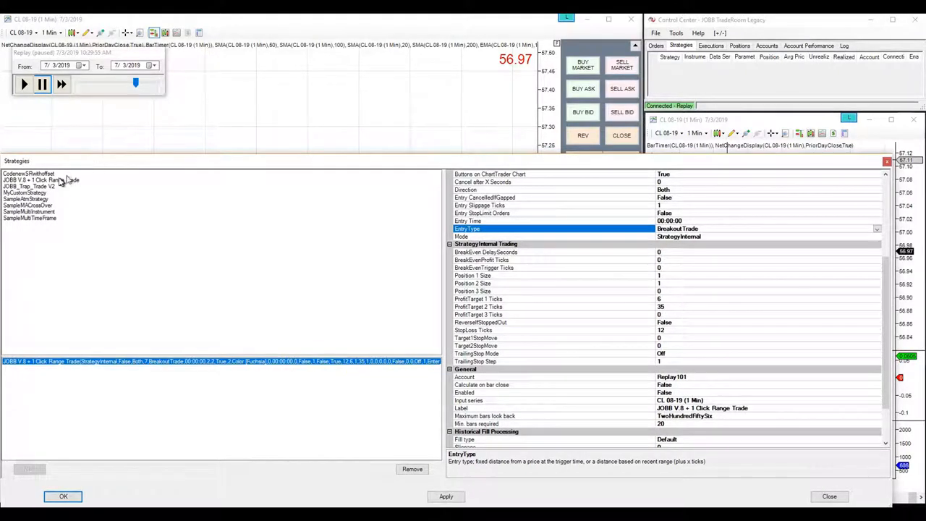
{"action": "left_click", "coordinate": [40, 180]}
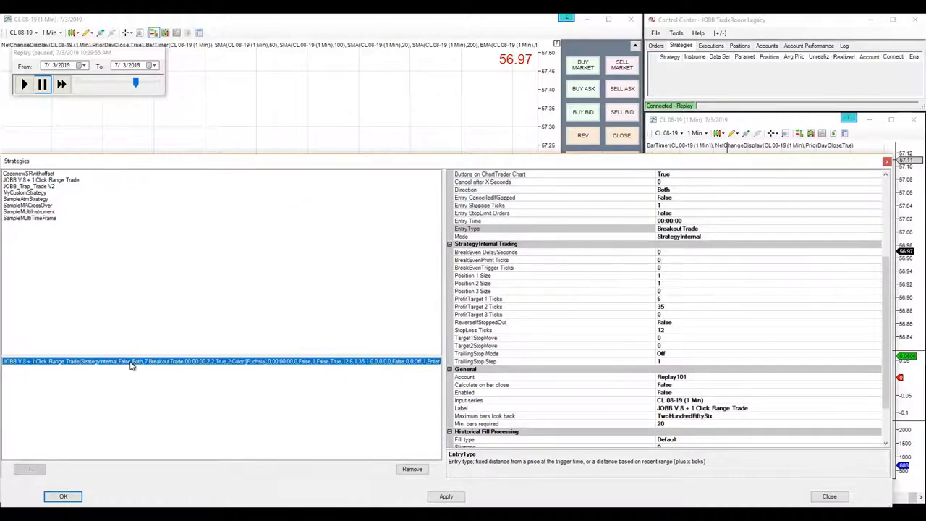
{"action": "mouse_move", "coordinate": [261, 232]}
{"action": "type", "text": "10:29:58"}
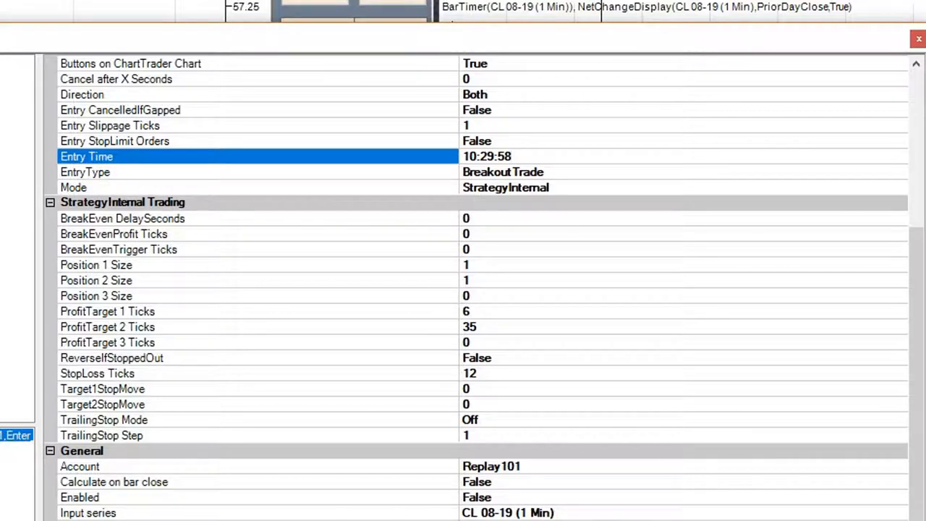
Step: Set the strategy's Entry Time to 10:29:58, keeping 6 and 35 tick targets
{"action": "left_click", "coordinate": [487, 156]}
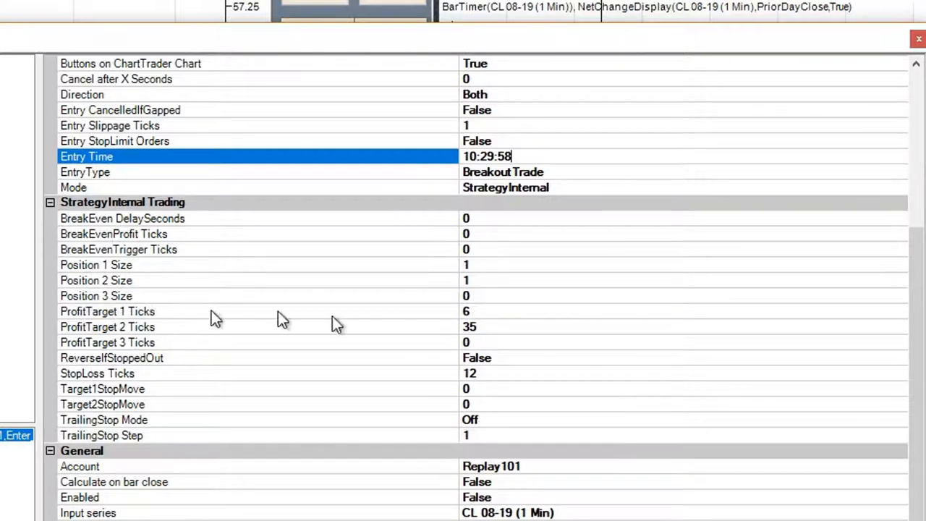
{"action": "mouse_move", "coordinate": [119, 282]}
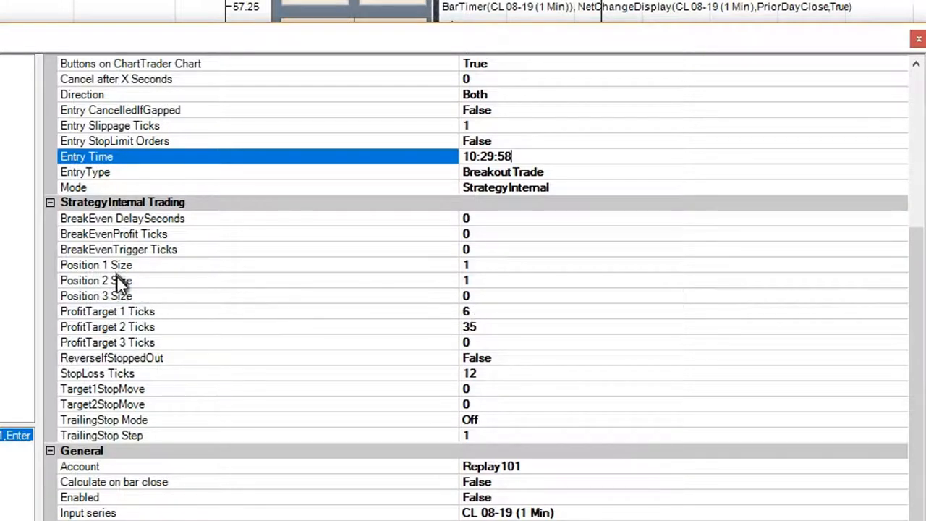
{"action": "mouse_move", "coordinate": [434, 345]}
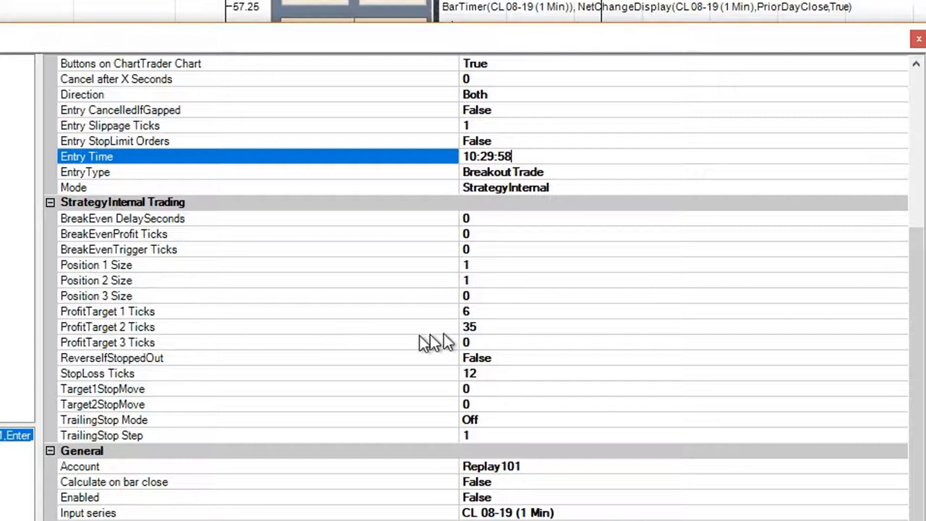
{"action": "mouse_move", "coordinate": [456, 341]}
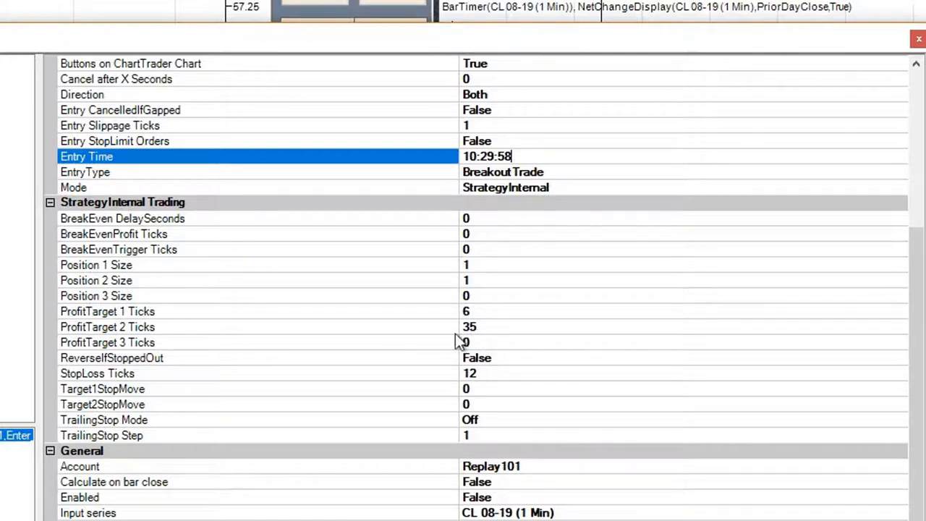
{"action": "mouse_move", "coordinate": [485, 470]}
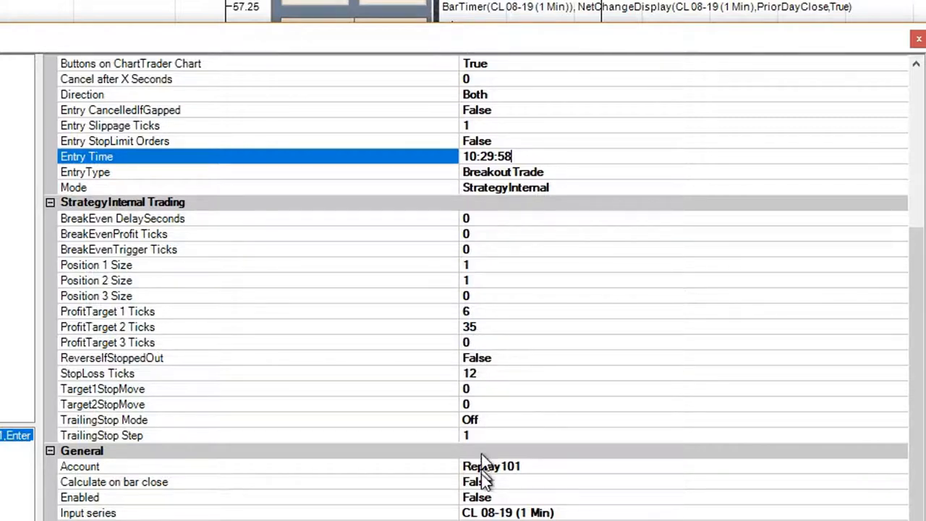
{"action": "left_click", "coordinate": [476, 498]}
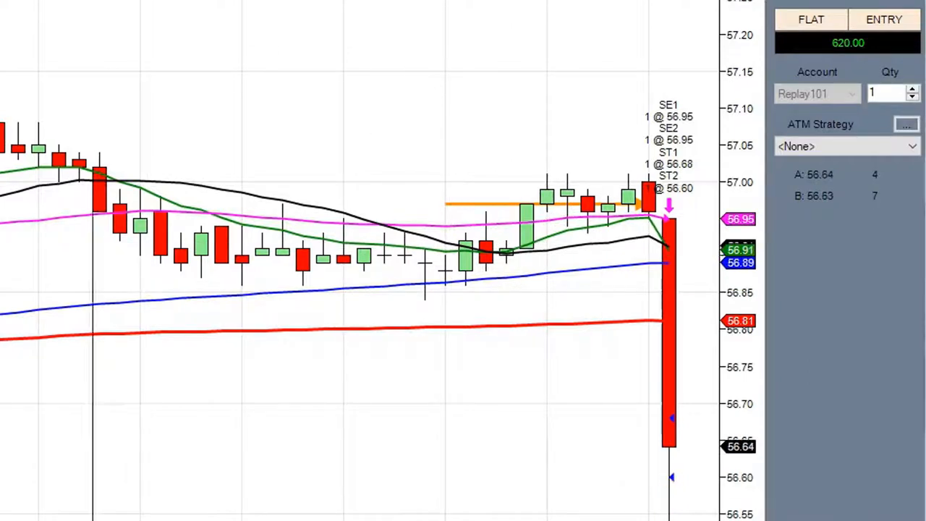
{"action": "mouse_move", "coordinate": [875, 228]}
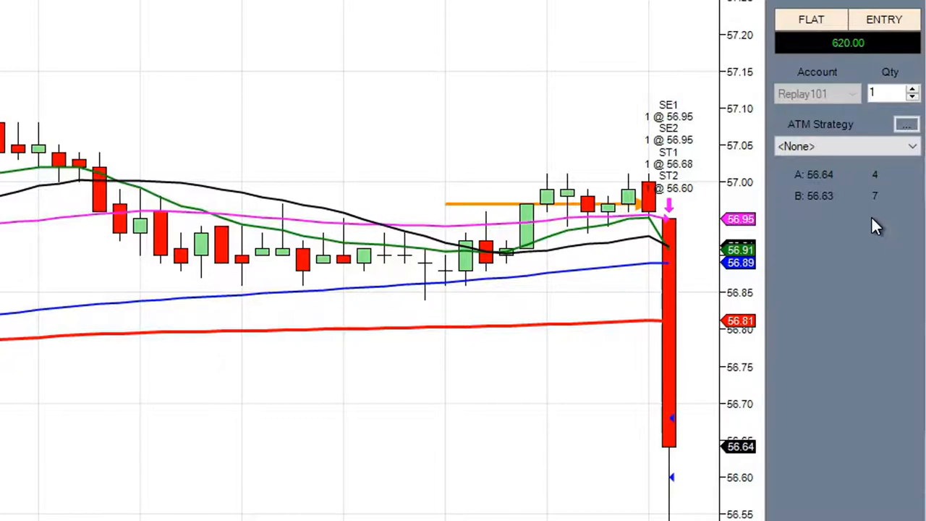
{"action": "mouse_move", "coordinate": [605, 153]}
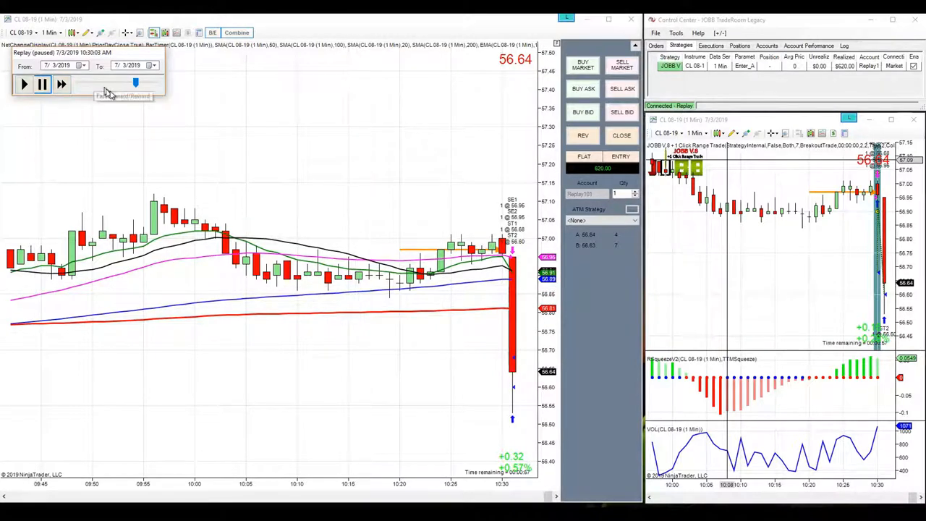
{"action": "mouse_move", "coordinate": [378, 153]}
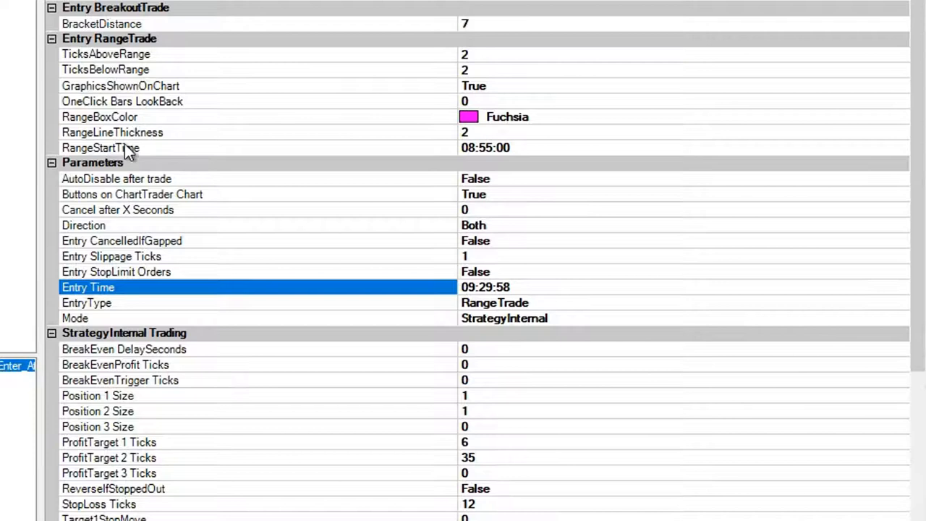
{"action": "mouse_move", "coordinate": [490, 156]}
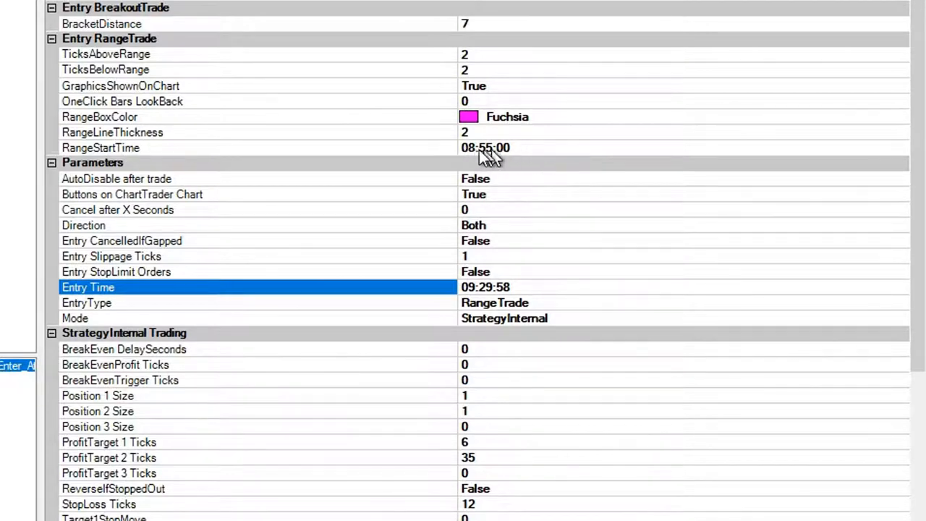
{"action": "mouse_move", "coordinate": [694, 272]}
{"action": "type", "text": "00"}
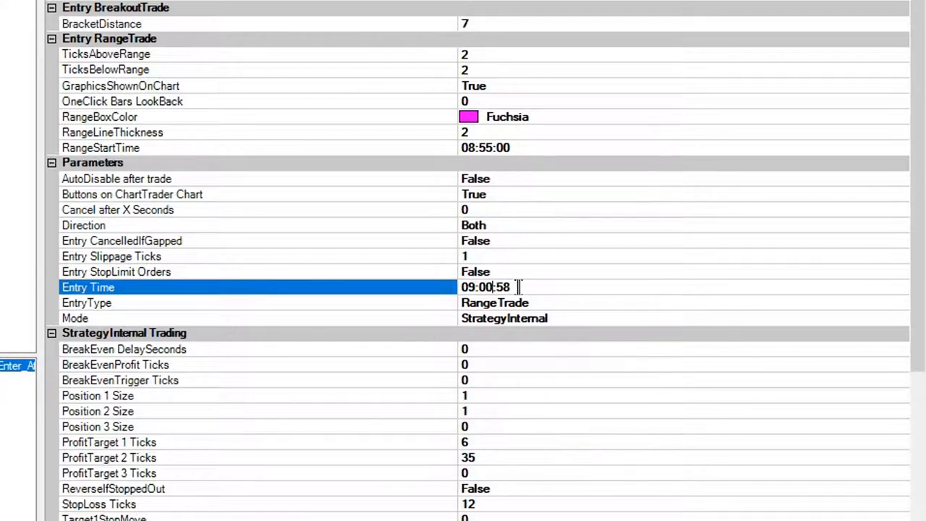
Step: Reset the entry time seconds to 00, giving 09:00:00
{"action": "key", "text": "BackSpace"}
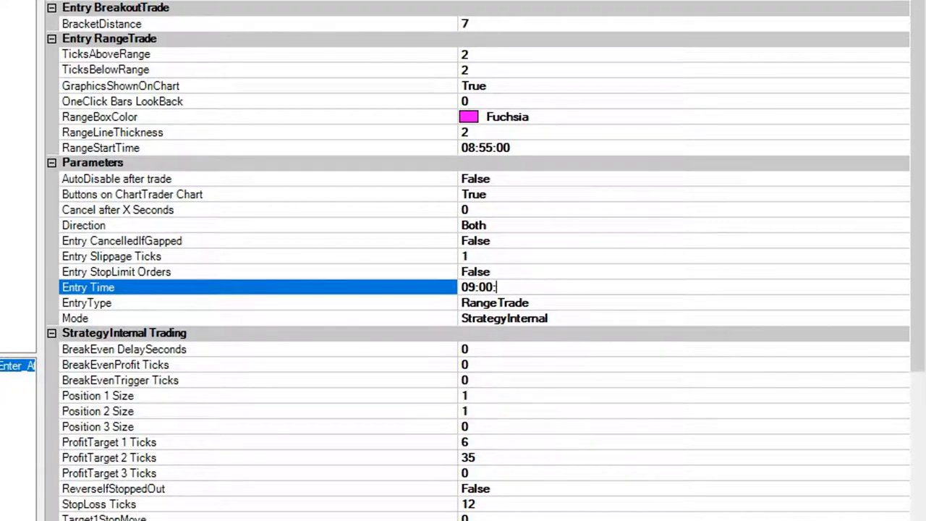
{"action": "type", "text": "00"}
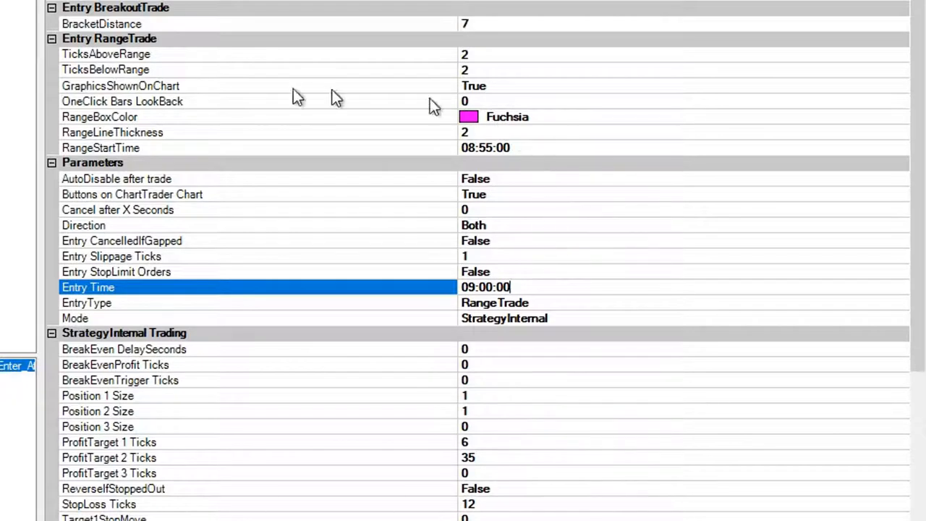
{"action": "mouse_move", "coordinate": [80, 65]}
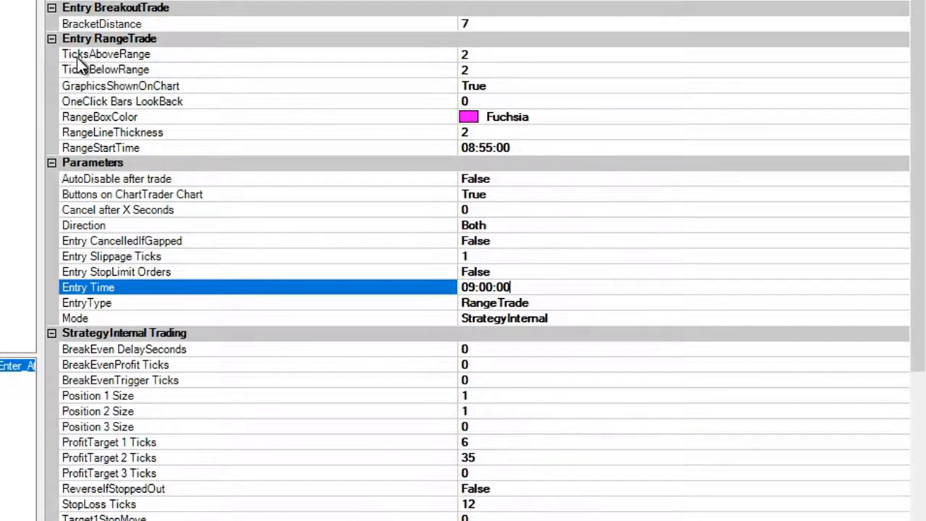
{"action": "mouse_move", "coordinate": [470, 61]}
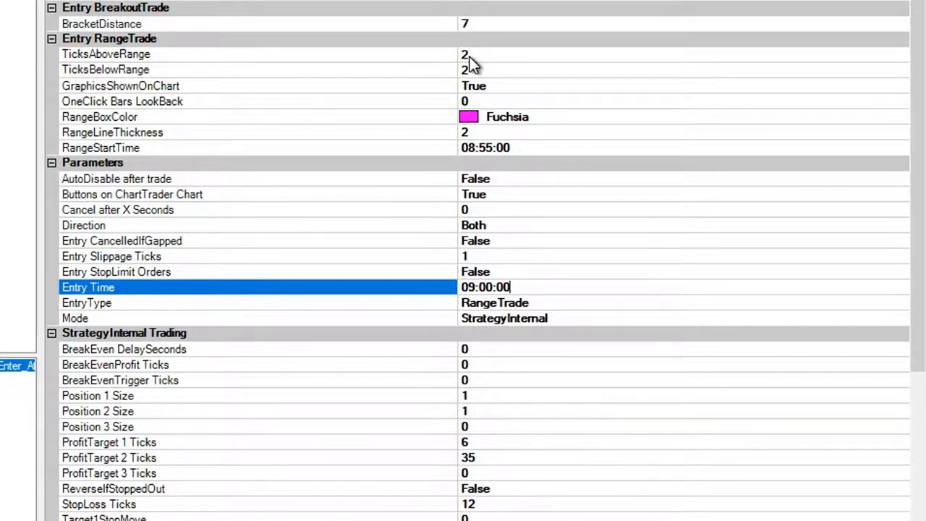
{"action": "mouse_move", "coordinate": [477, 78]}
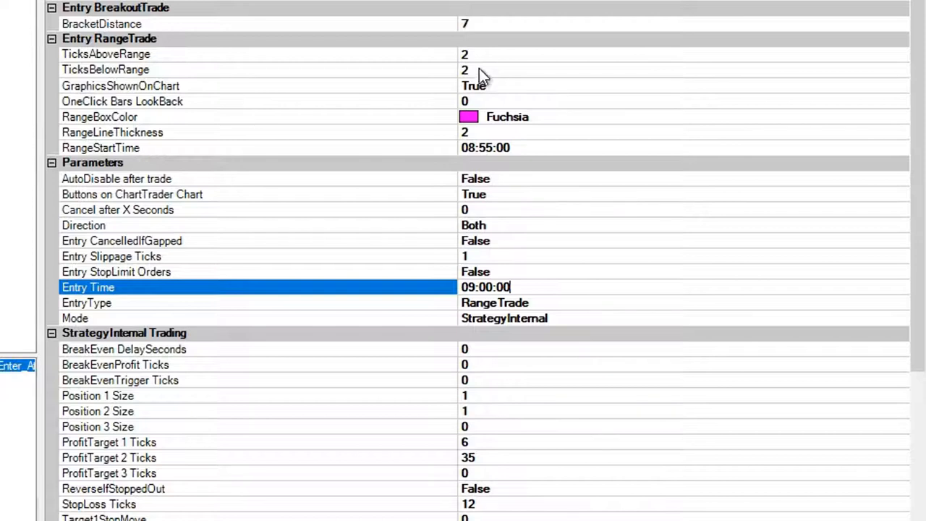
{"action": "mouse_move", "coordinate": [919, 47]}
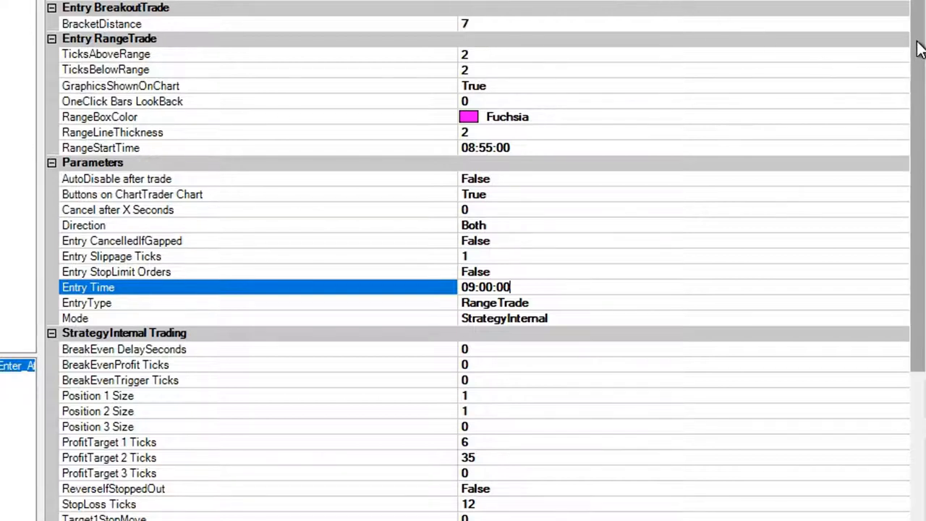
{"action": "scroll", "scroll_direction": "down", "scroll_amount": 3}
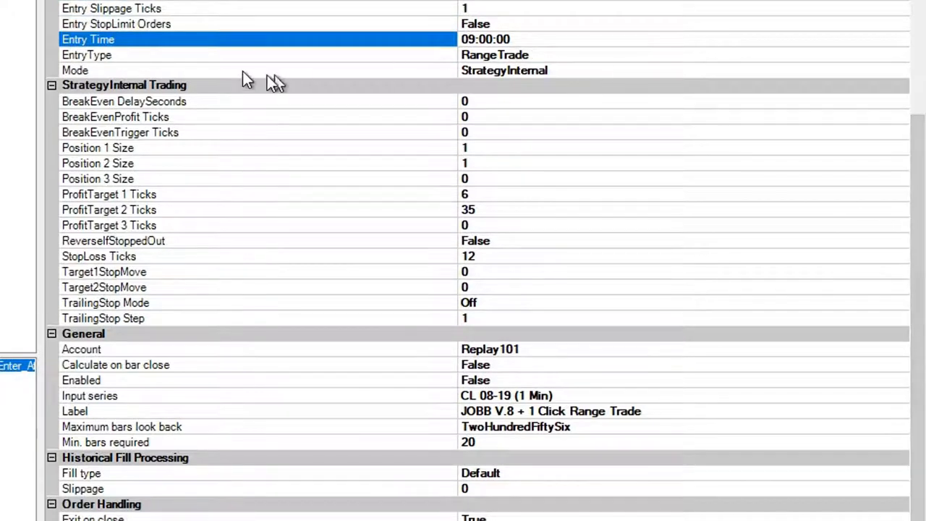
{"action": "mouse_move", "coordinate": [533, 70]}
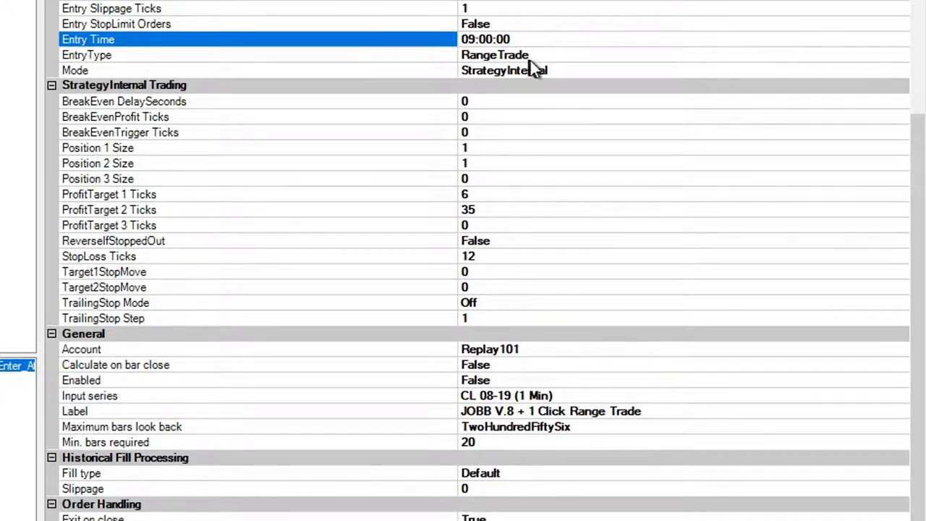
{"action": "mouse_move", "coordinate": [507, 61]}
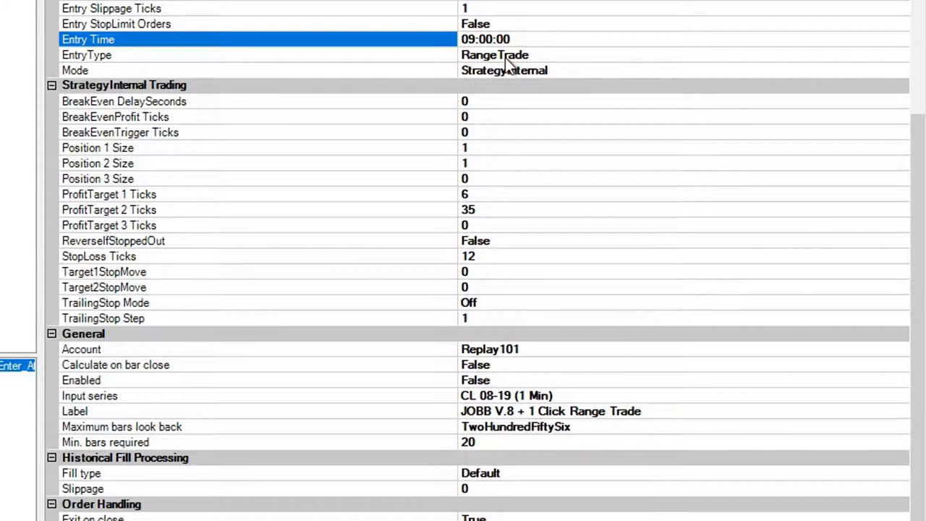
{"action": "mouse_move", "coordinate": [492, 232]}
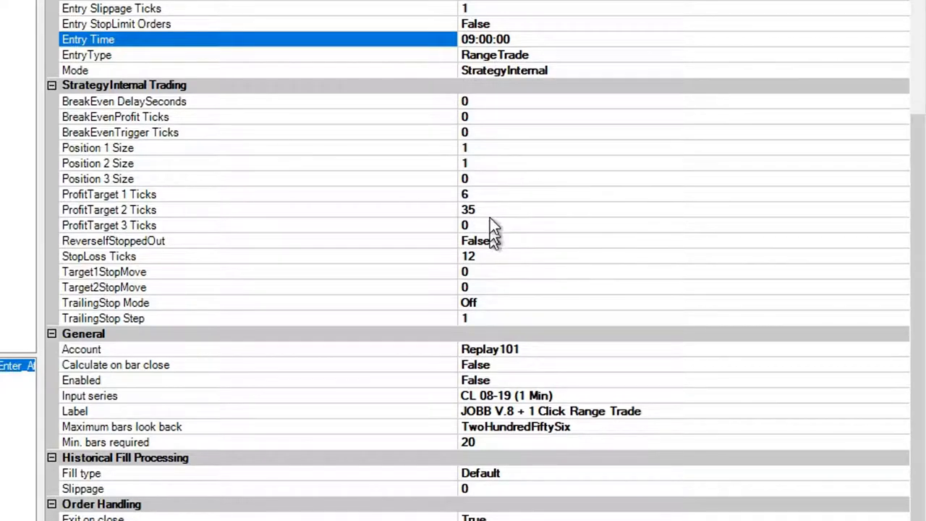
{"action": "mouse_move", "coordinate": [423, 232]}
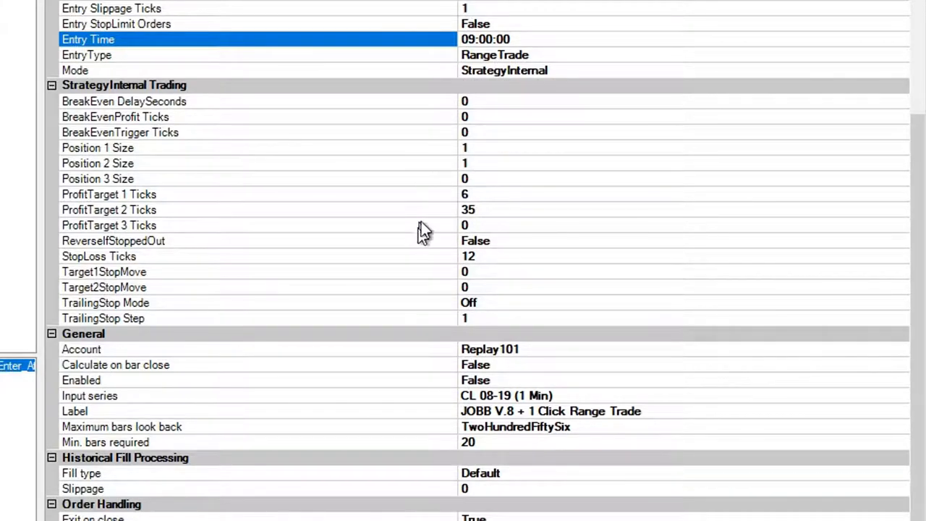
{"action": "mouse_move", "coordinate": [485, 260]}
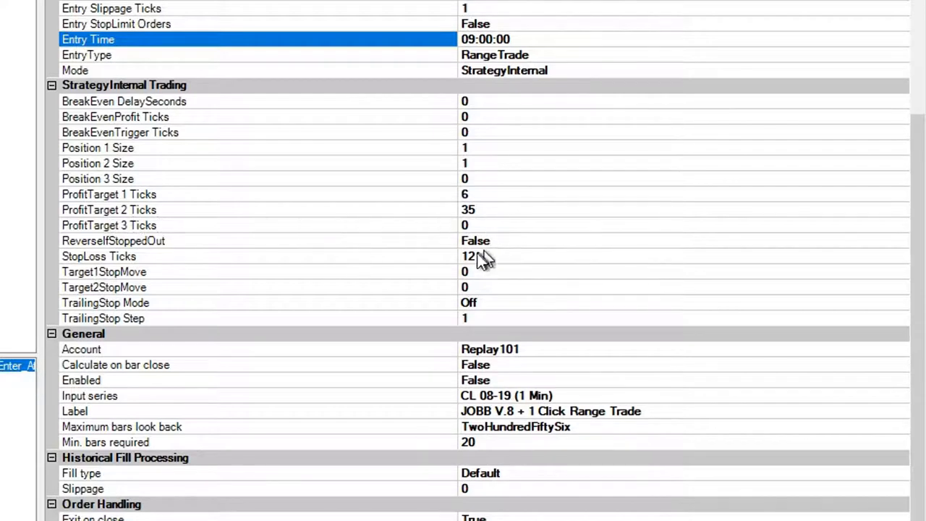
Step: Set StopLoss Ticks to 10 and ProfitTarget 2 Ticks to 15
{"action": "left_click", "coordinate": [98, 256]}
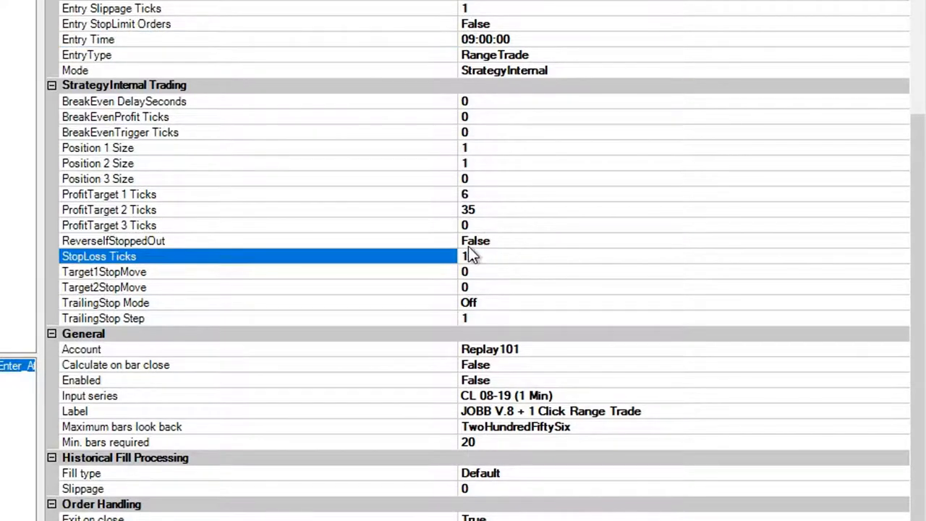
{"action": "type", "text": "10"}
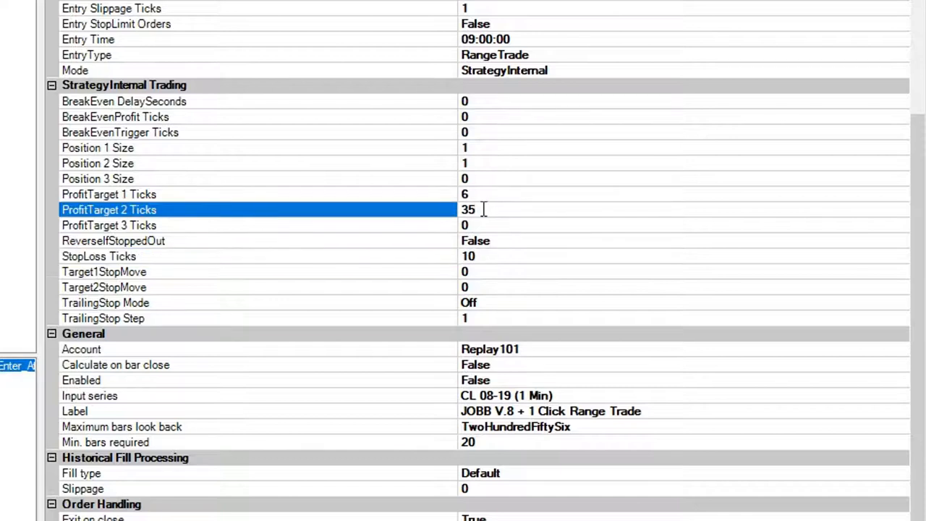
{"action": "type", "text": "15"}
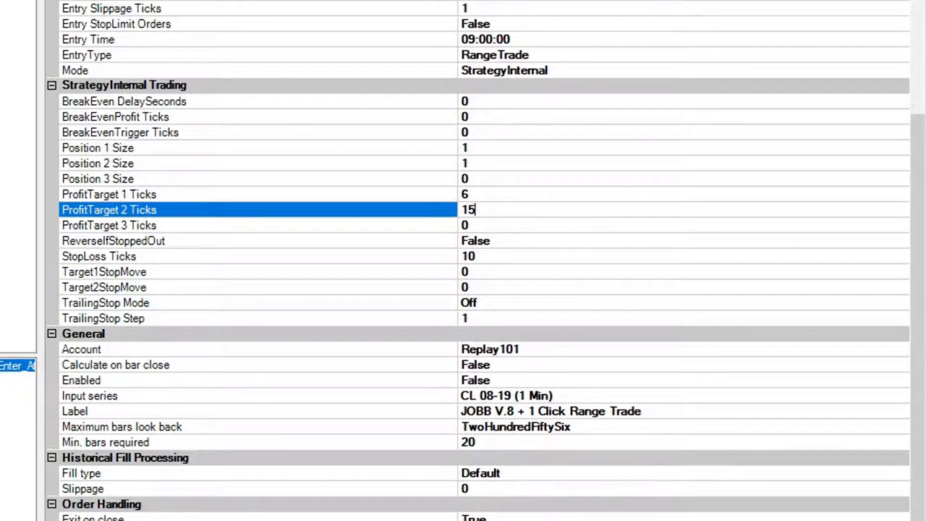
{"action": "mouse_move", "coordinate": [582, 116]}
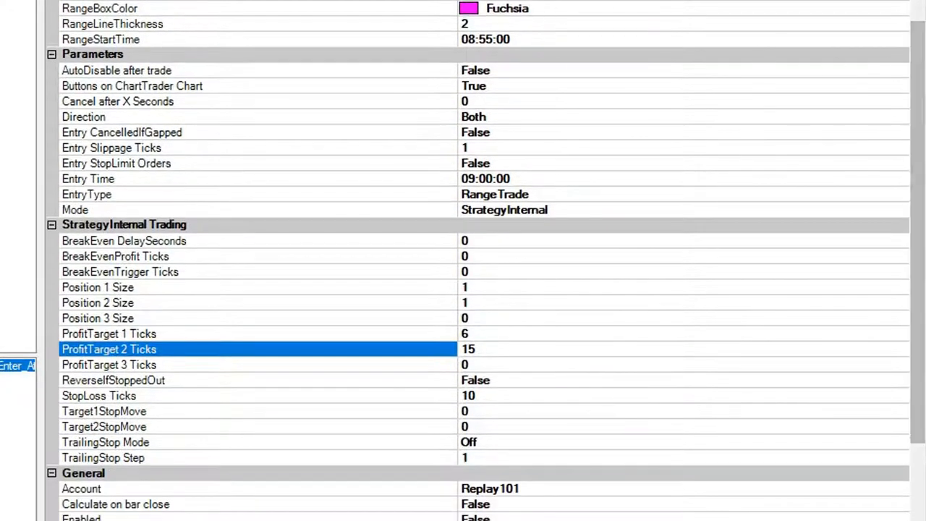
{"action": "mouse_move", "coordinate": [628, 166]}
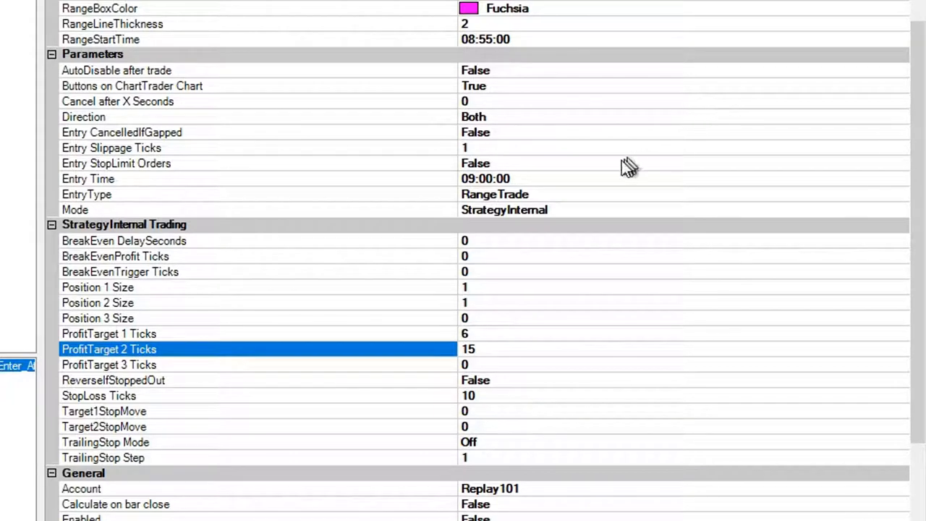
{"action": "mouse_move", "coordinate": [506, 65]}
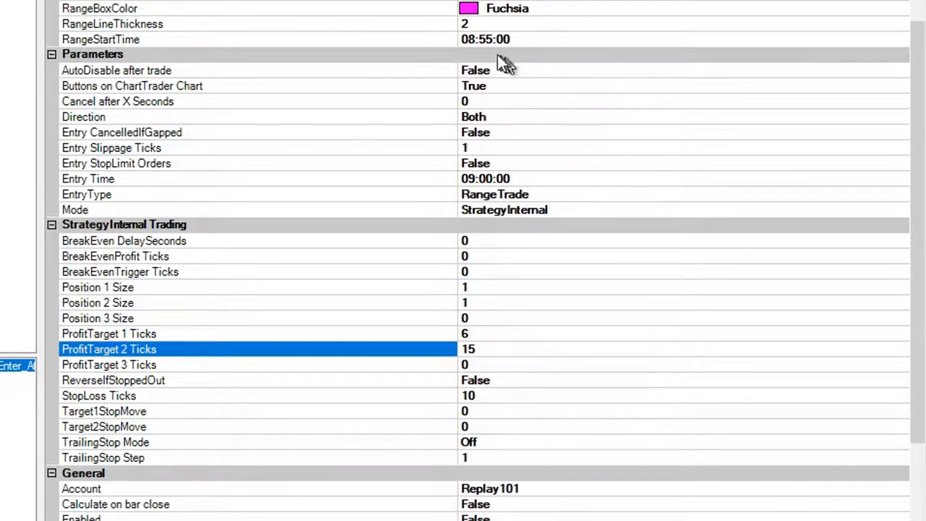
{"action": "mouse_move", "coordinate": [501, 47]}
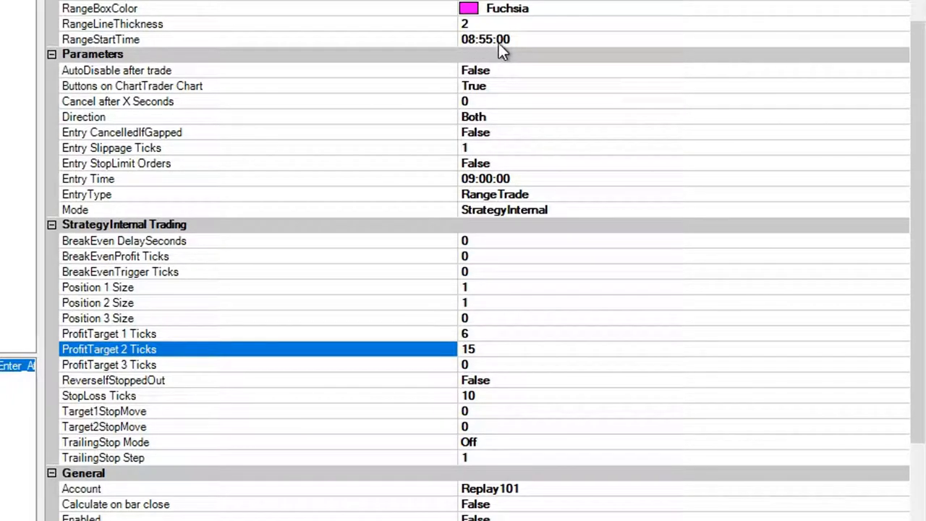
{"action": "mouse_move", "coordinate": [471, 187]}
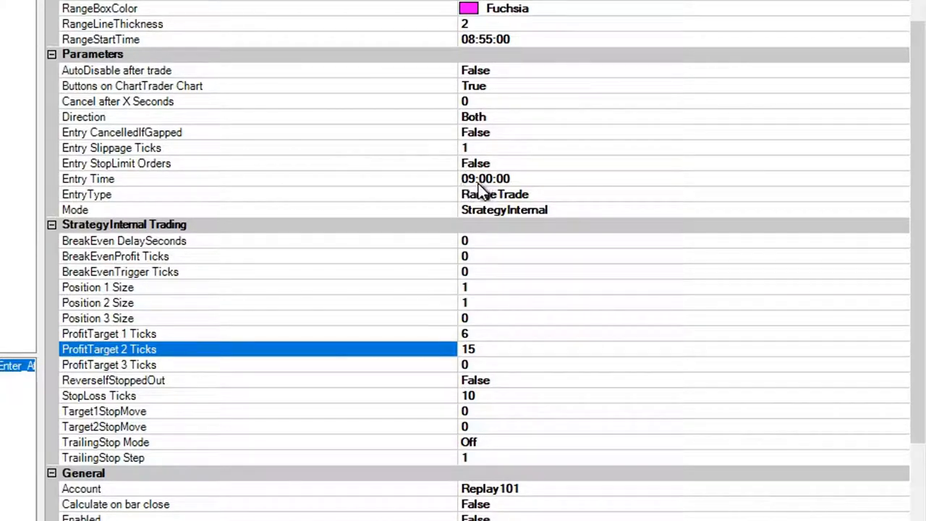
{"action": "mouse_move", "coordinate": [509, 185]}
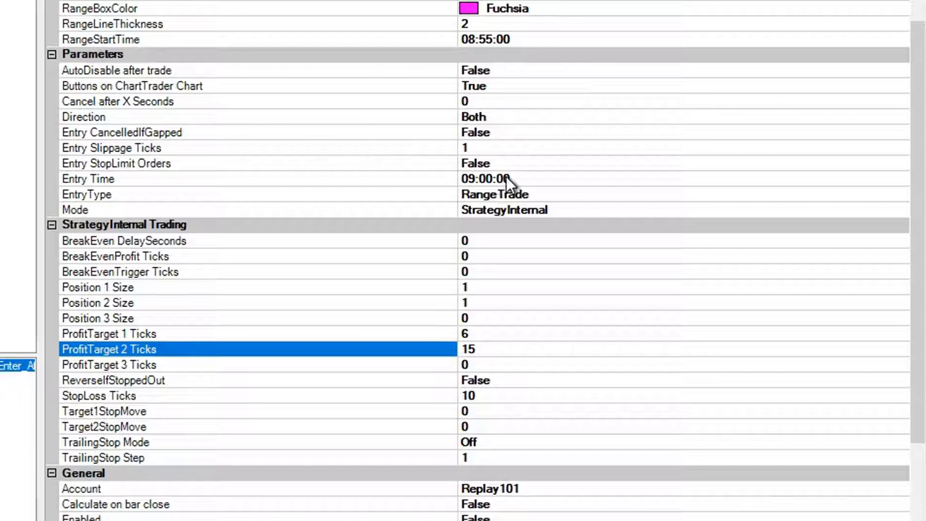
{"action": "mouse_move", "coordinate": [498, 206]}
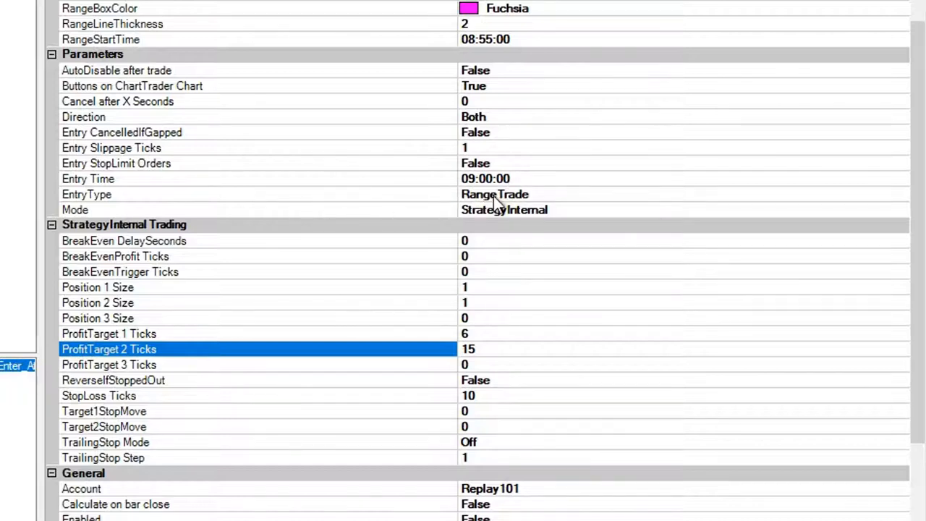
{"action": "mouse_move", "coordinate": [621, 281]}
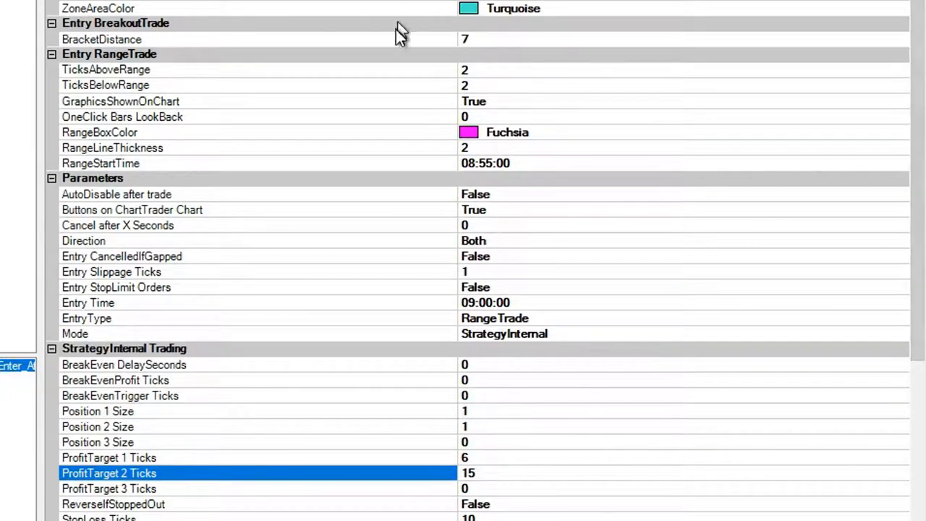
{"action": "mouse_move", "coordinate": [73, 113]}
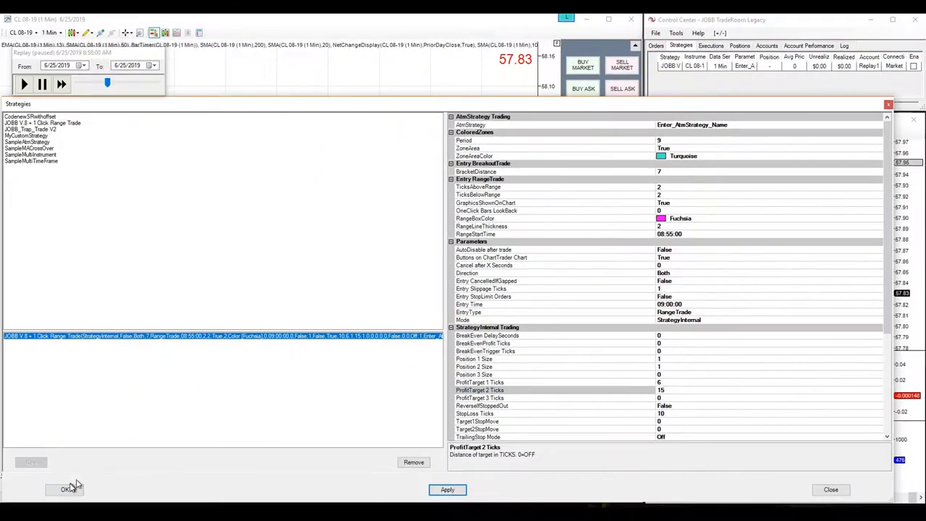
Step: Apply the edited JOBB settings with OK, returning to the chart's range box and stop orders
{"action": "left_click", "coordinate": [65, 489]}
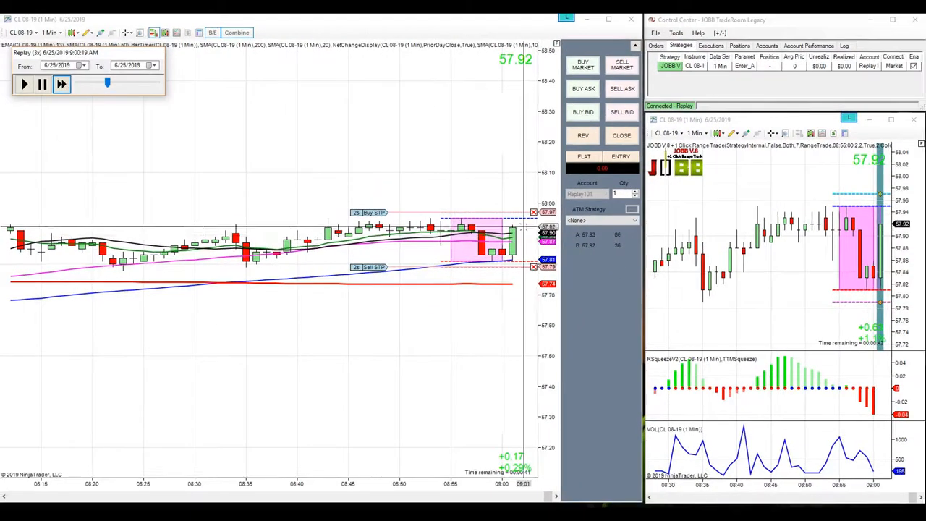
Step: Resume replay playback so the strategy fills its long entries and exits at the targets
{"action": "left_click", "coordinate": [61, 84]}
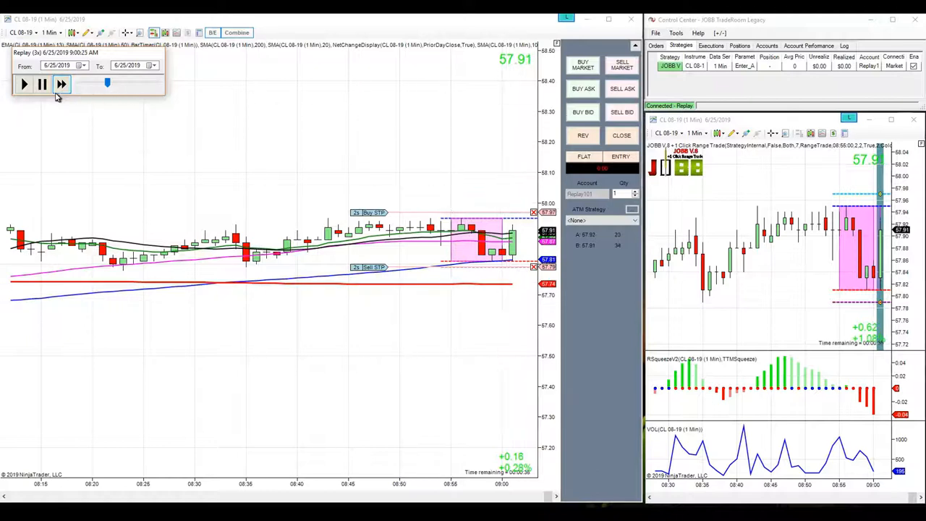
{"action": "left_click", "coordinate": [61, 84]}
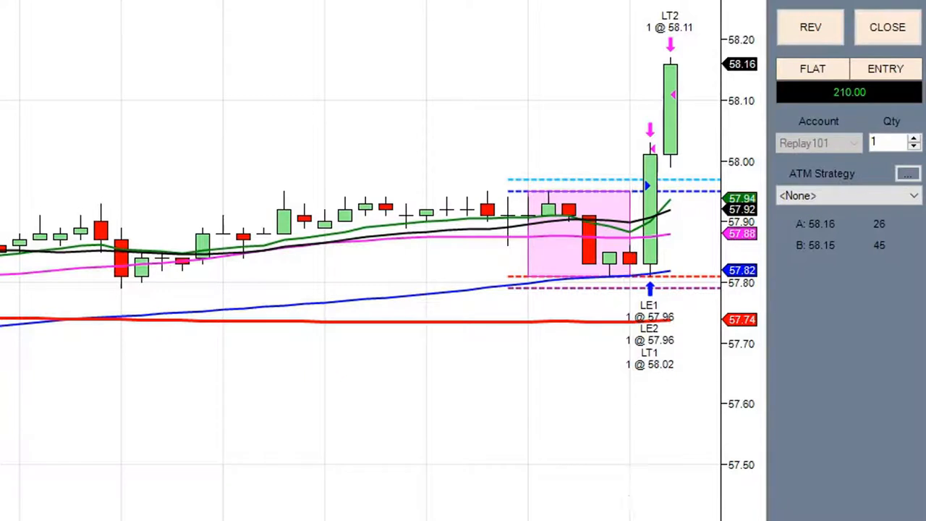
{"action": "mouse_move", "coordinate": [581, 184]}
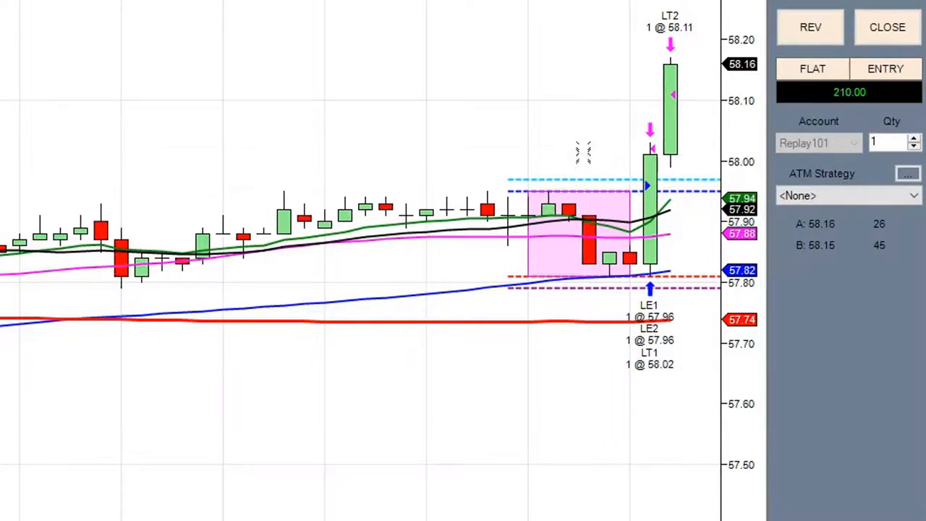
{"action": "mouse_move", "coordinate": [828, 353]}
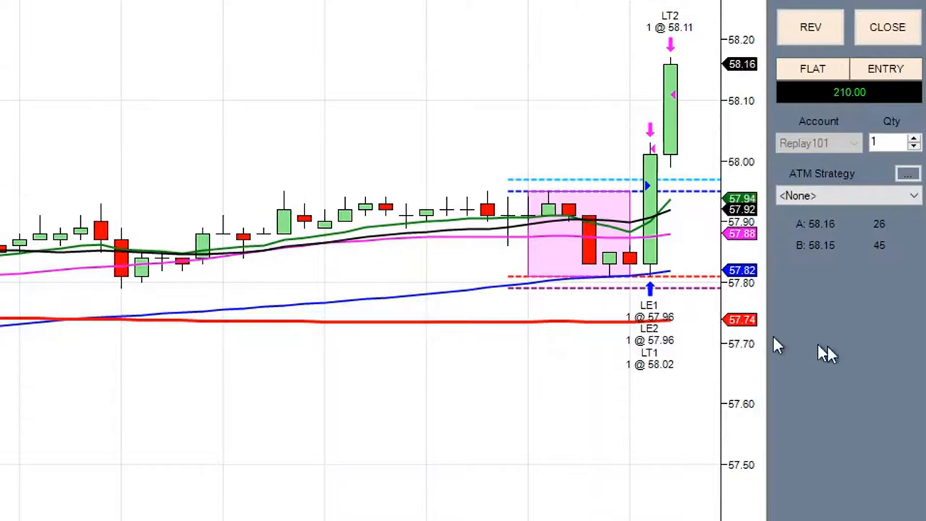
{"action": "mouse_move", "coordinate": [885, 394]}
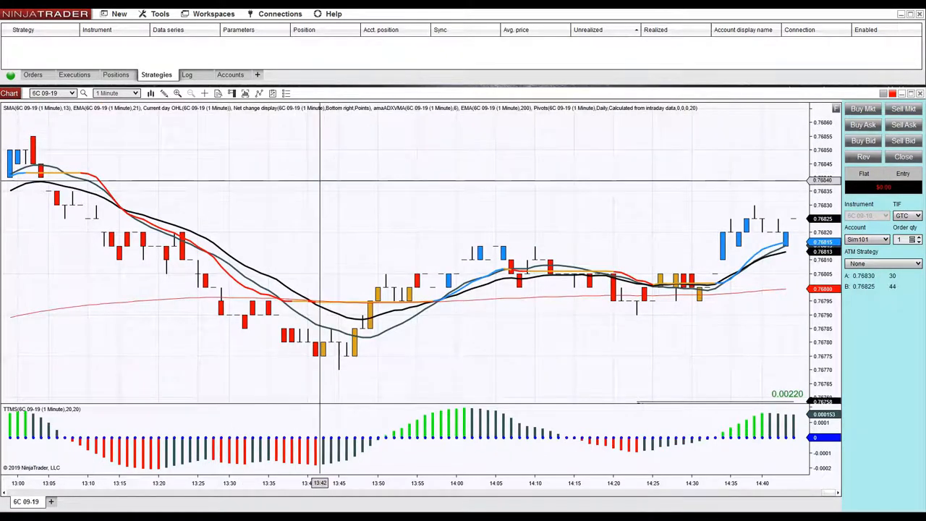
{"action": "mouse_move", "coordinate": [281, 289]}
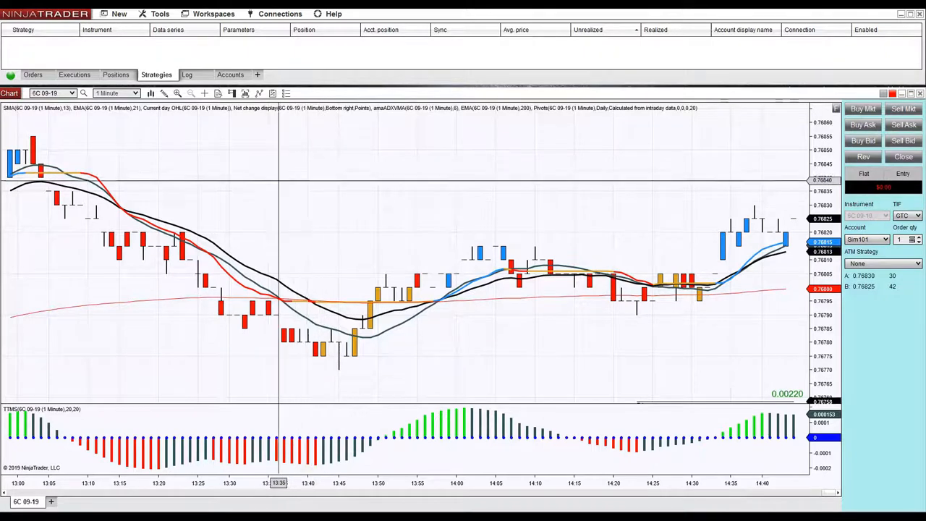
{"action": "mouse_move", "coordinate": [261, 289]}
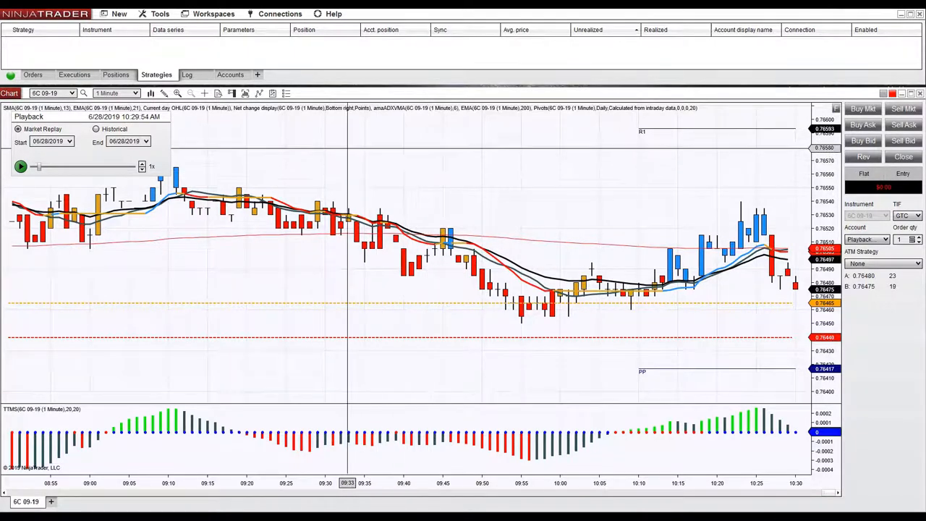
Step: In the chart's strategy settings, uncheck ZoneArea and set BracketDistance to 5
{"action": "right_click", "coordinate": [338, 200]}
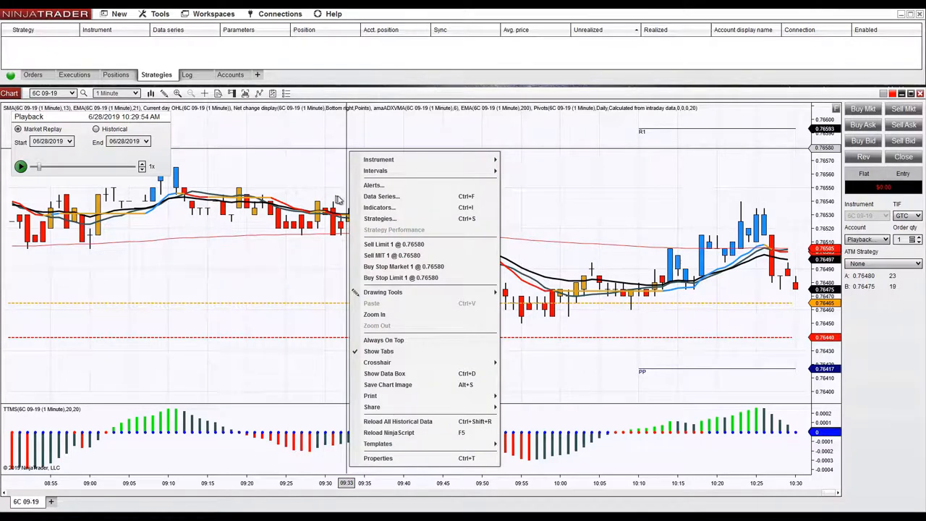
{"action": "left_click", "coordinate": [380, 219]}
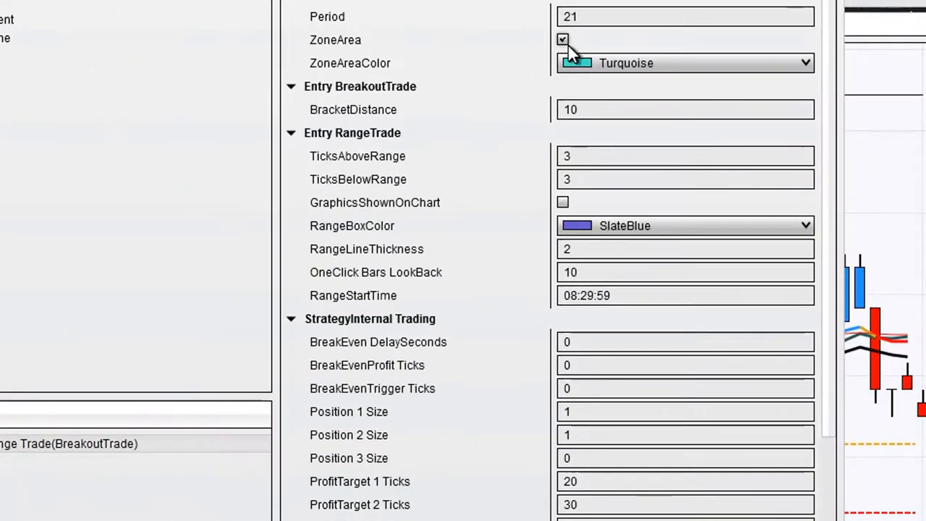
{"action": "left_click", "coordinate": [562, 41]}
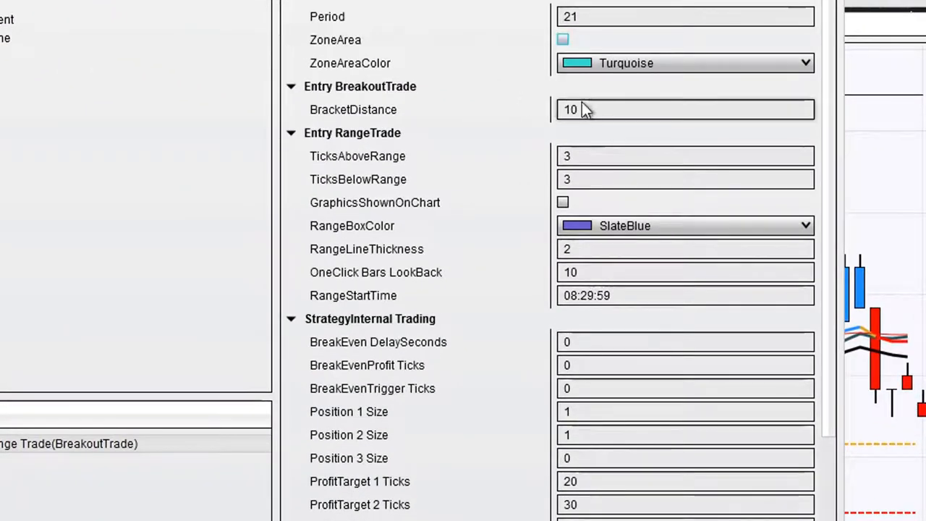
{"action": "left_click", "coordinate": [683, 110]}
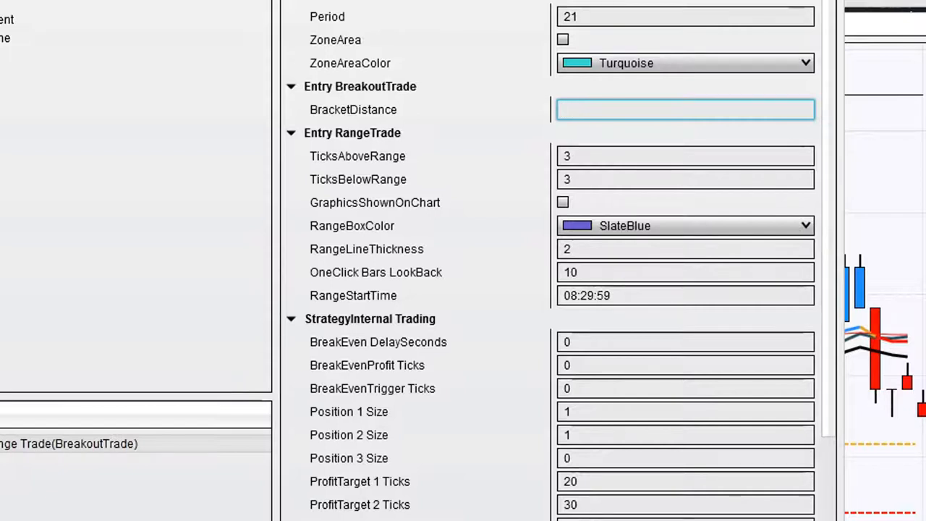
{"action": "left_click", "coordinate": [683, 110]}
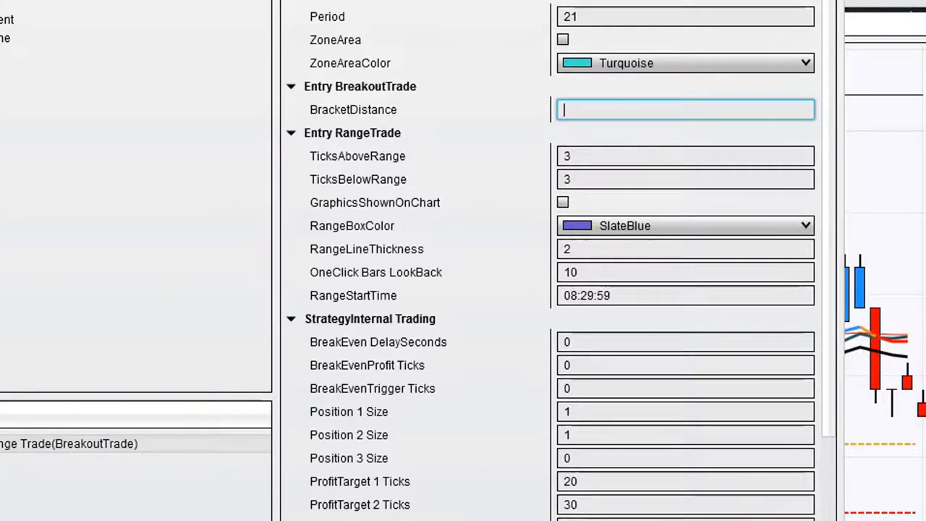
{"action": "type", "text": "5"}
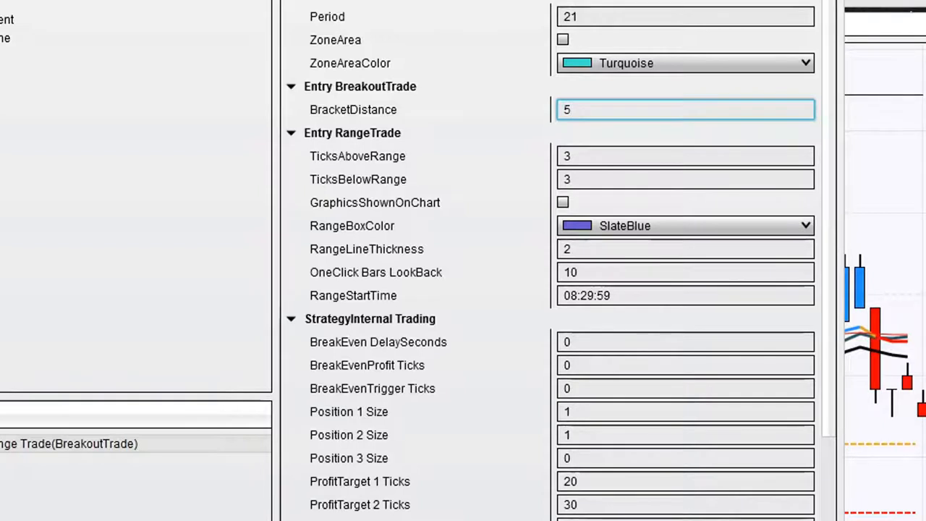
{"action": "mouse_move", "coordinate": [558, 371]}
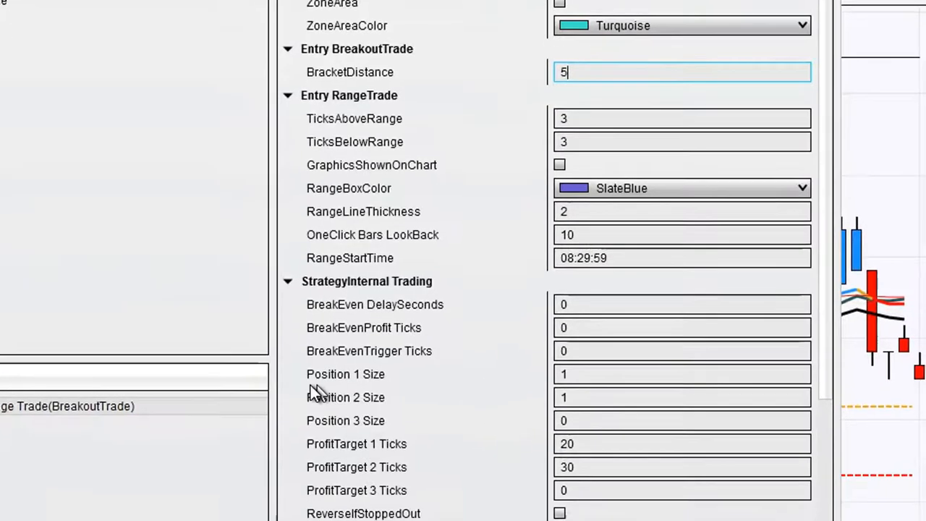
Step: Set Position 2 Size to 1 and profit targets to 6 and 15 ticks
{"action": "scroll", "scroll_direction": "down", "scroll_amount": 3}
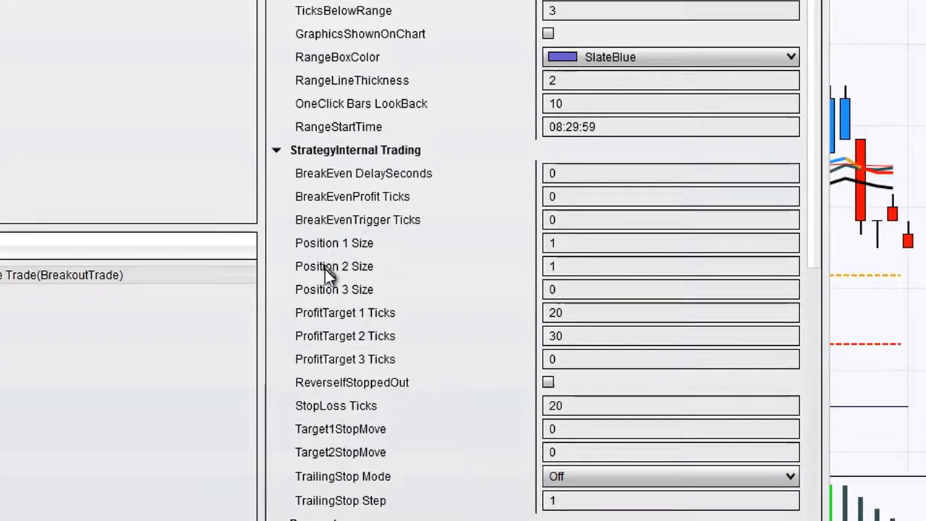
{"action": "mouse_move", "coordinate": [333, 307]}
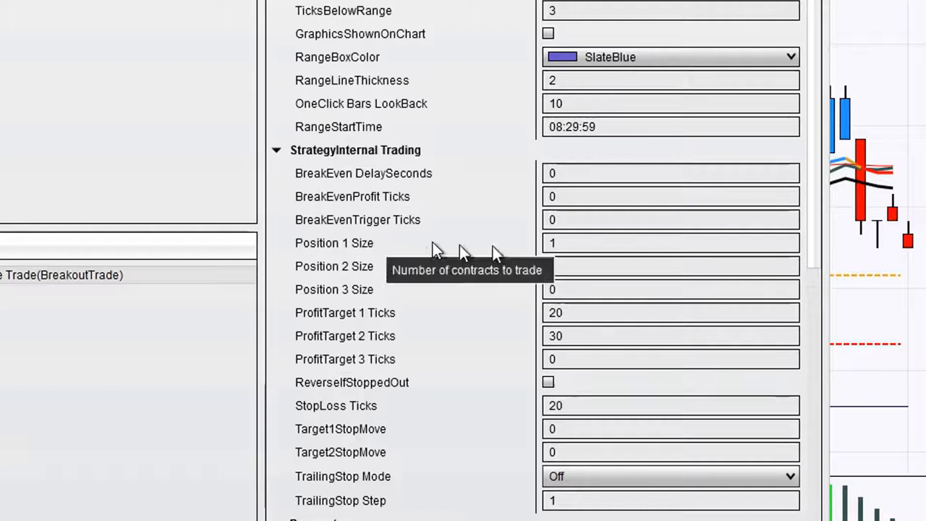
{"action": "left_click", "coordinate": [672, 244]}
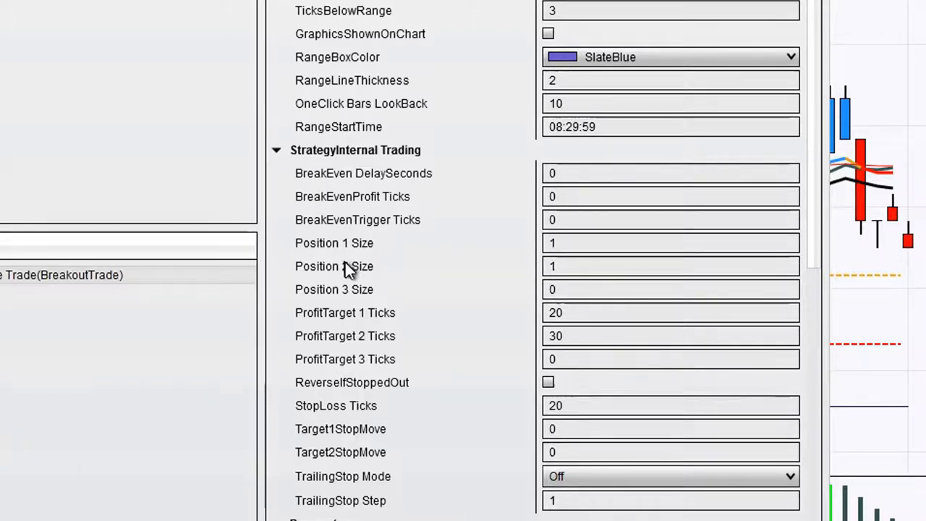
{"action": "left_click", "coordinate": [670, 267]}
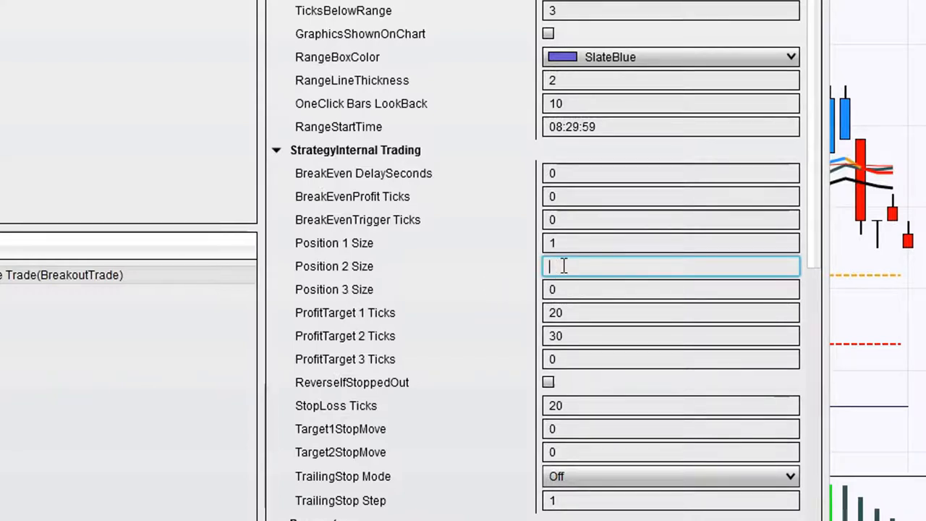
{"action": "type", "text": "1"}
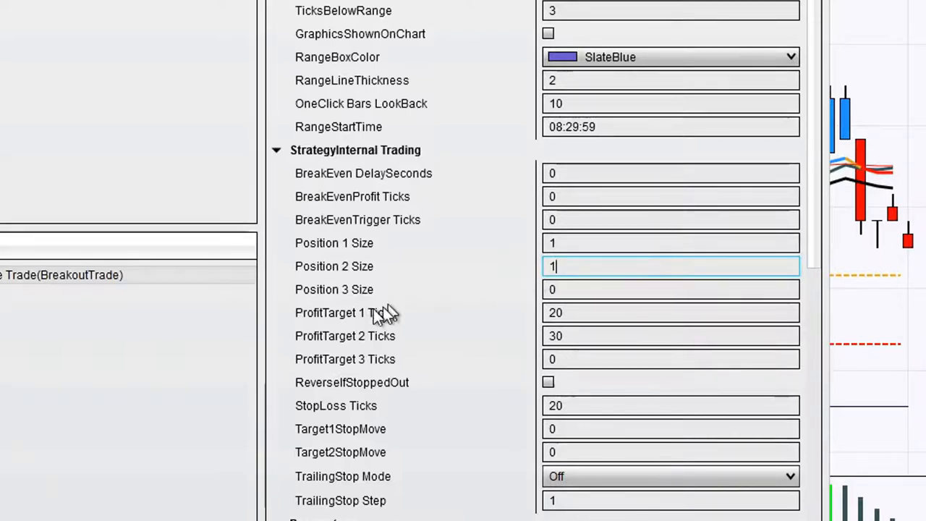
{"action": "left_click", "coordinate": [671, 313]}
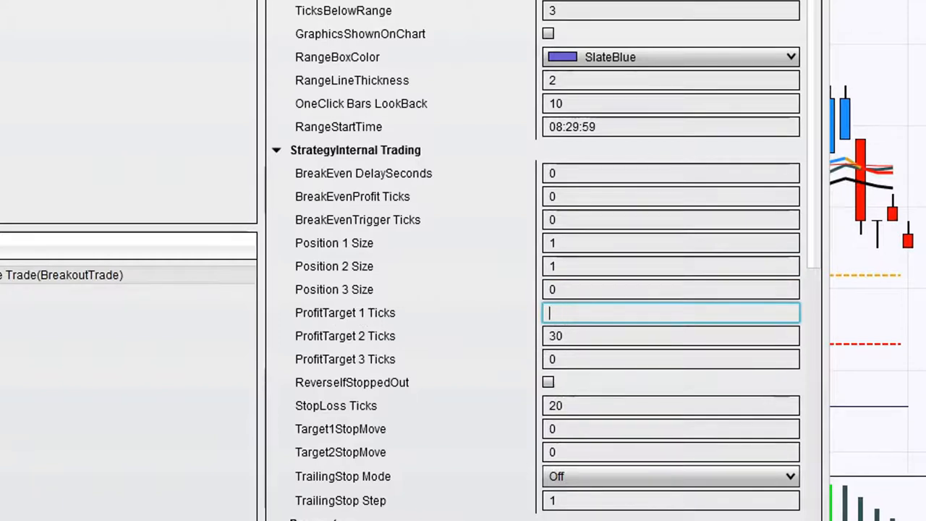
{"action": "type", "text": "6"}
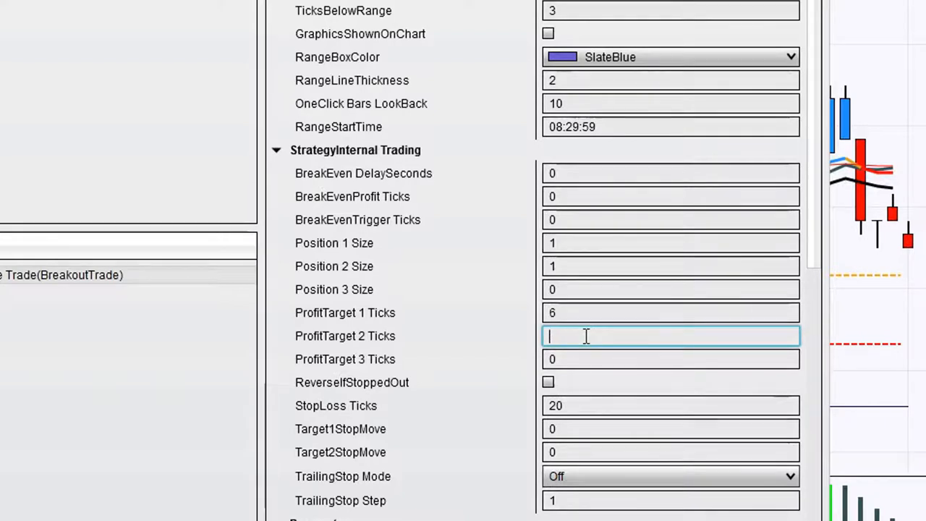
{"action": "type", "text": "15"}
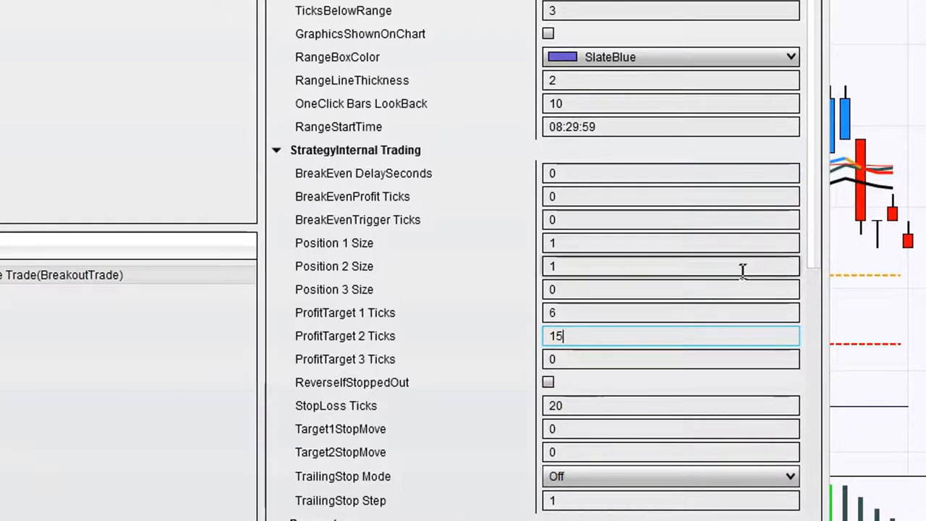
Step: Set the strategy's StopLoss to 10 ticks
{"action": "scroll", "scroll_direction": "down", "scroll_amount": 3}
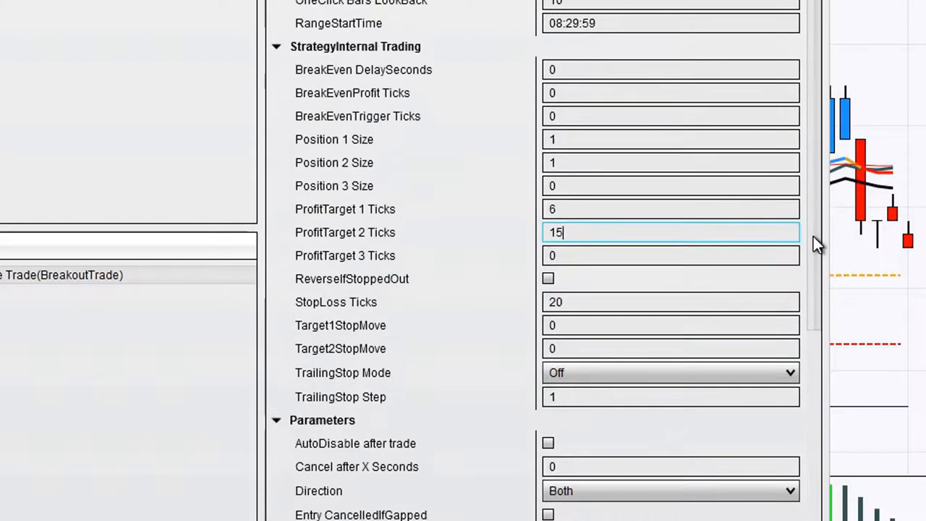
{"action": "mouse_move", "coordinate": [644, 251]}
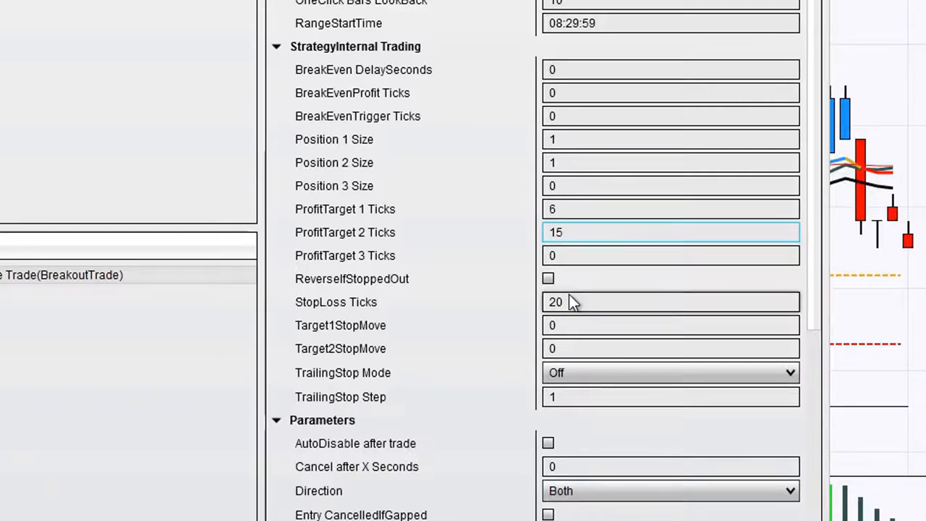
{"action": "left_click", "coordinate": [670, 303]}
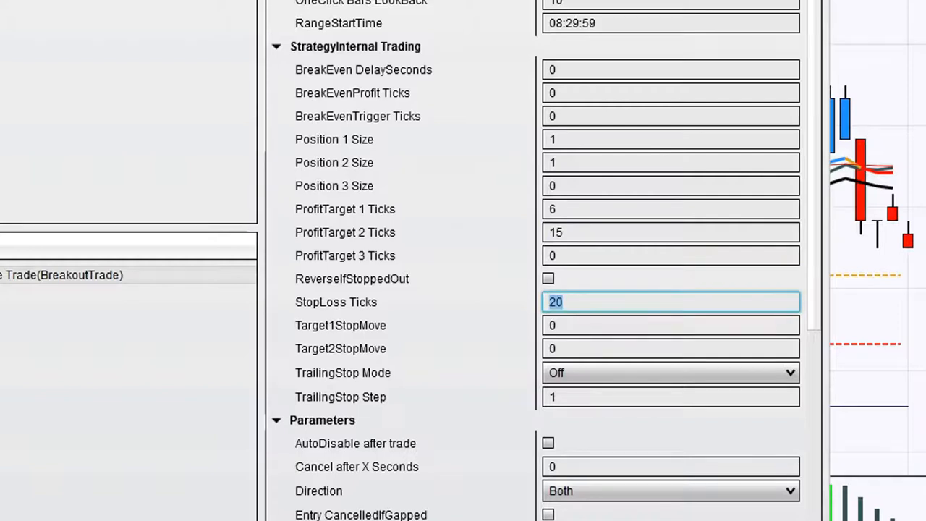
{"action": "type", "text": "10"}
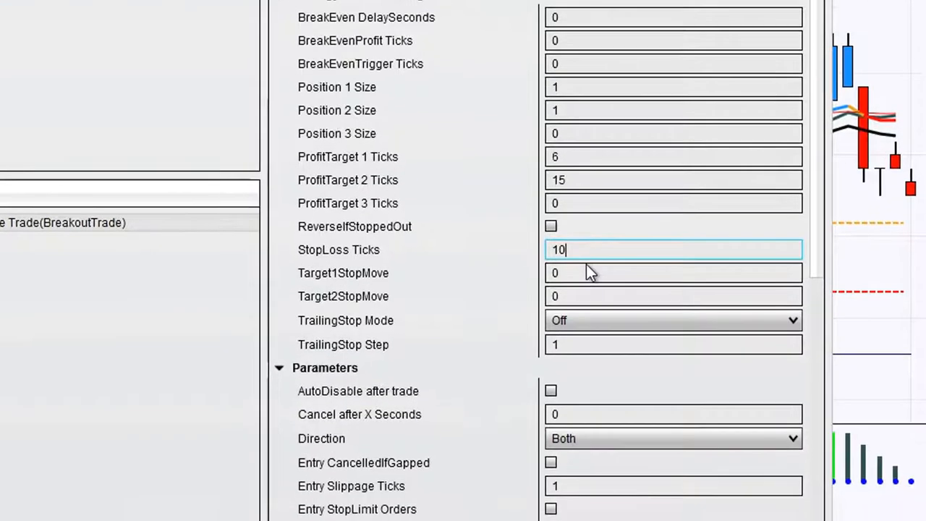
Step: Scroll down to the Parameters section where Entry Time is set to 10:29:58
{"action": "scroll", "scroll_direction": "down", "scroll_amount": 3}
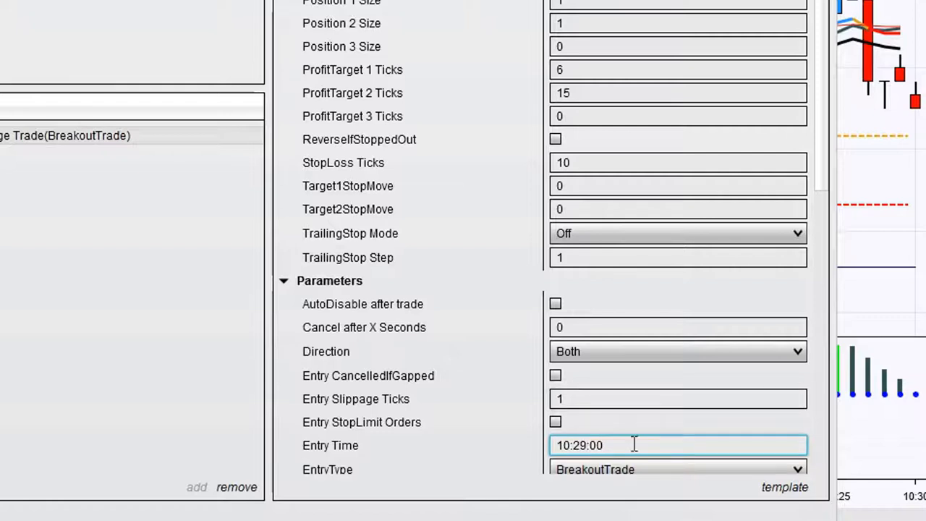
{"action": "mouse_move", "coordinate": [615, 446]}
{"action": "type", "text": "58"}
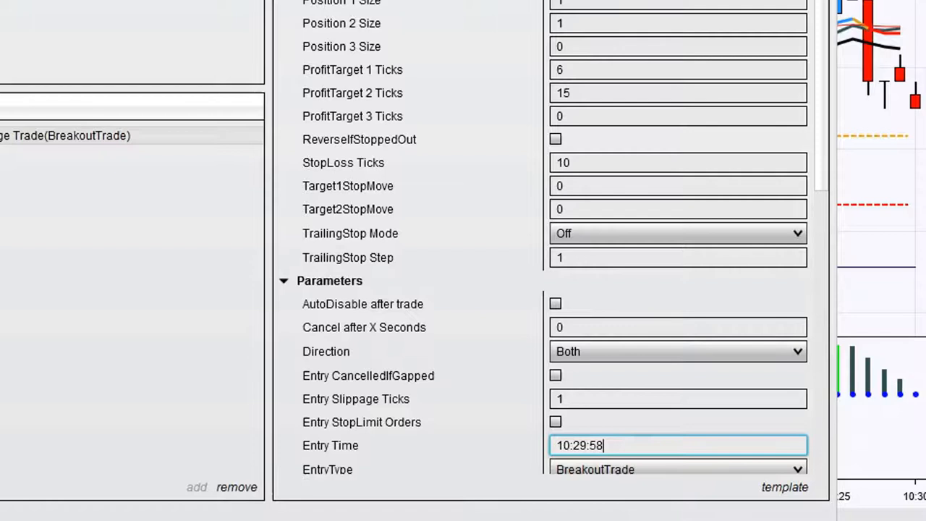
{"action": "scroll", "scroll_direction": "down", "scroll_amount": 3}
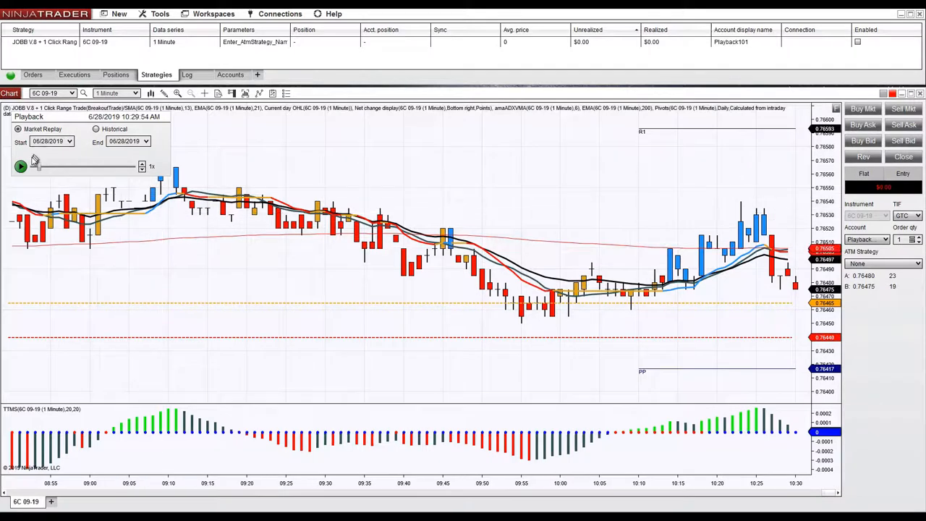
Step: Start the replay and let the strategy trade the breakout to a flat $55 profit
{"action": "left_click", "coordinate": [20, 166]}
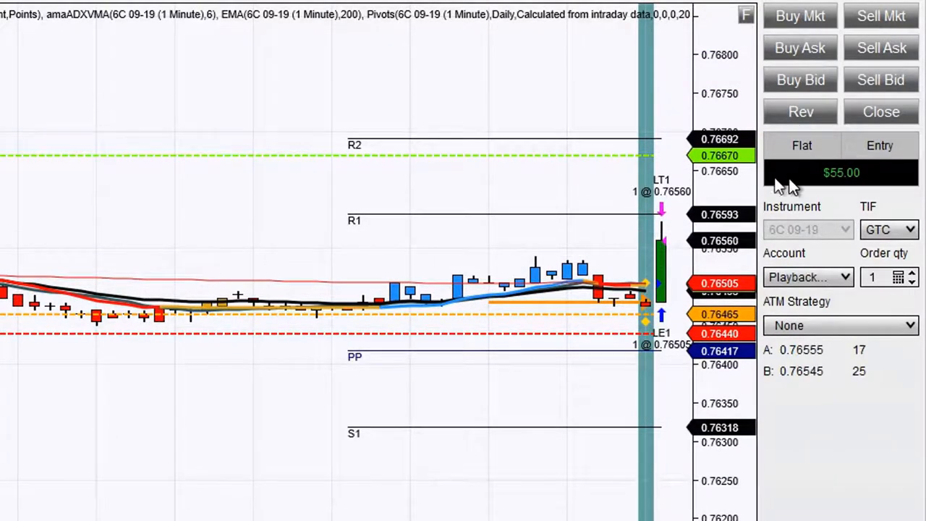
{"action": "mouse_move", "coordinate": [788, 180]}
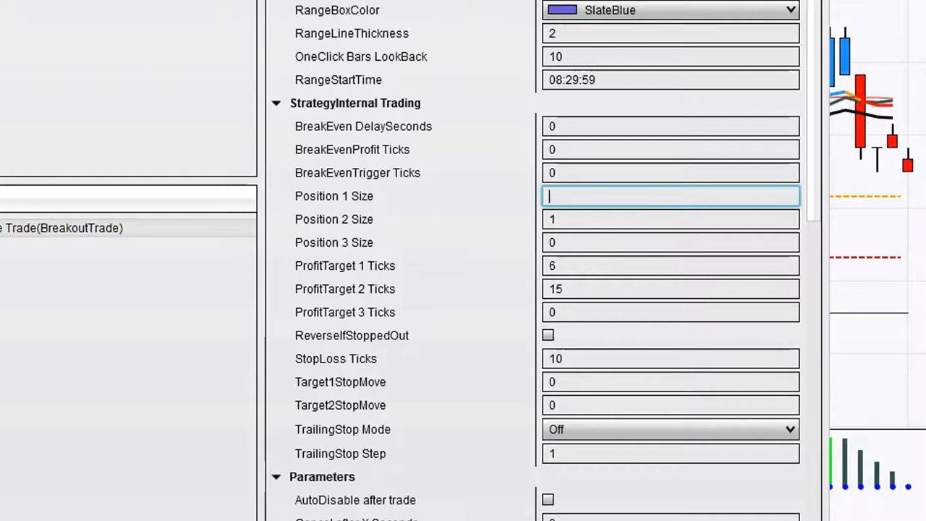
Step: Set both position sizes to 2 contracts and profit targets to 11 and 17 ticks
{"action": "type", "text": "2"}
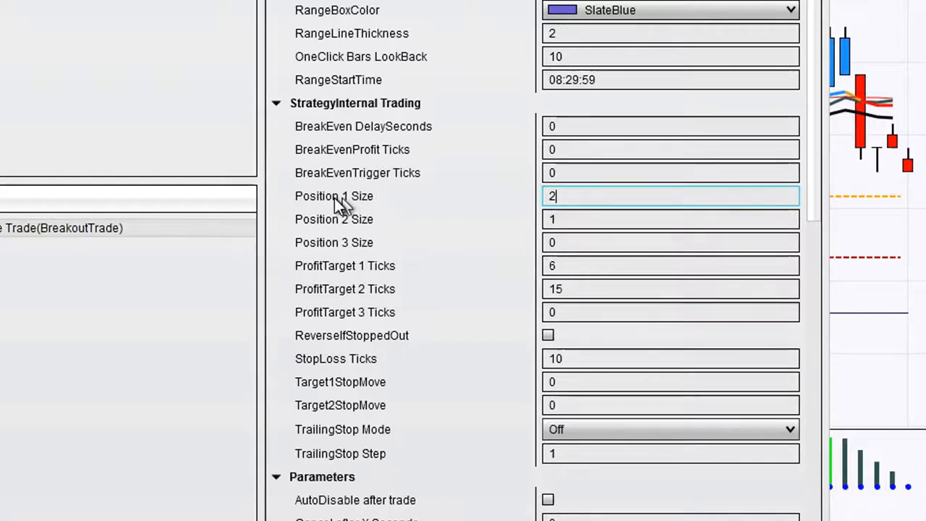
{"action": "mouse_move", "coordinate": [391, 201]}
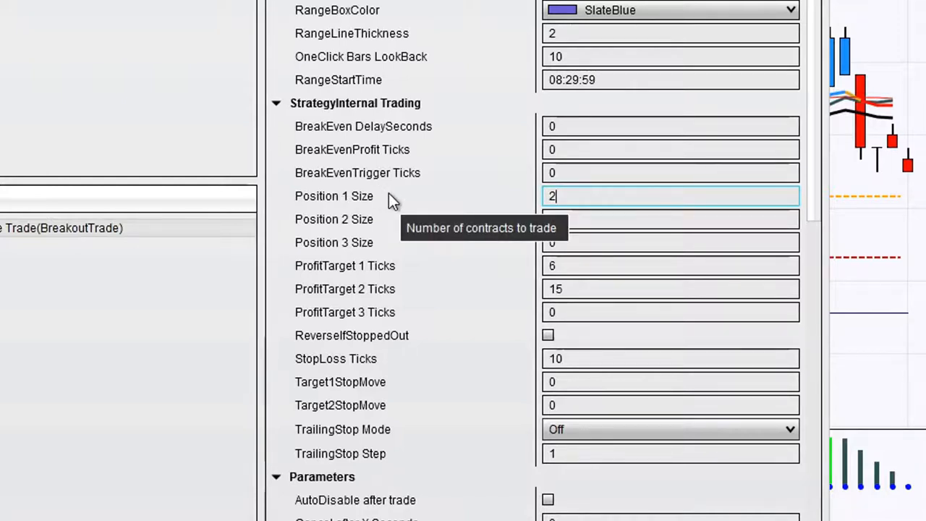
{"action": "mouse_move", "coordinate": [350, 202]}
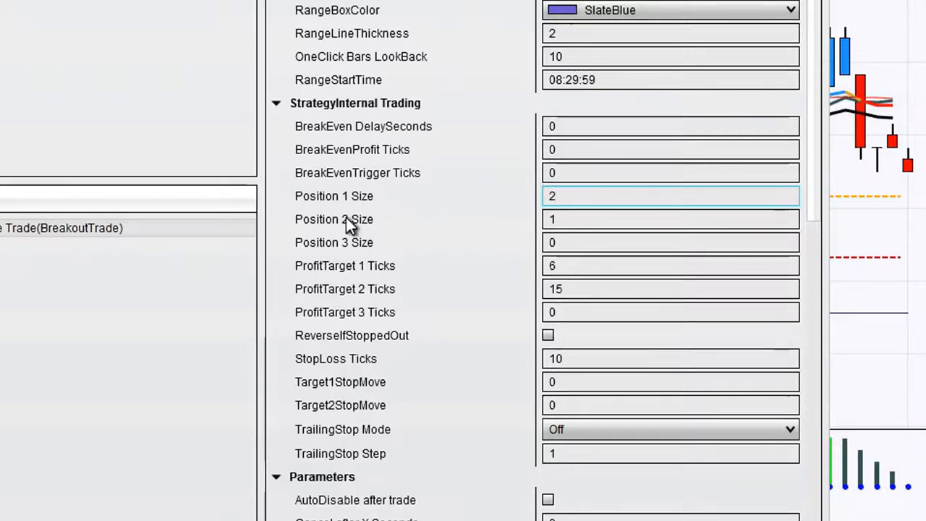
{"action": "mouse_move", "coordinate": [377, 225]}
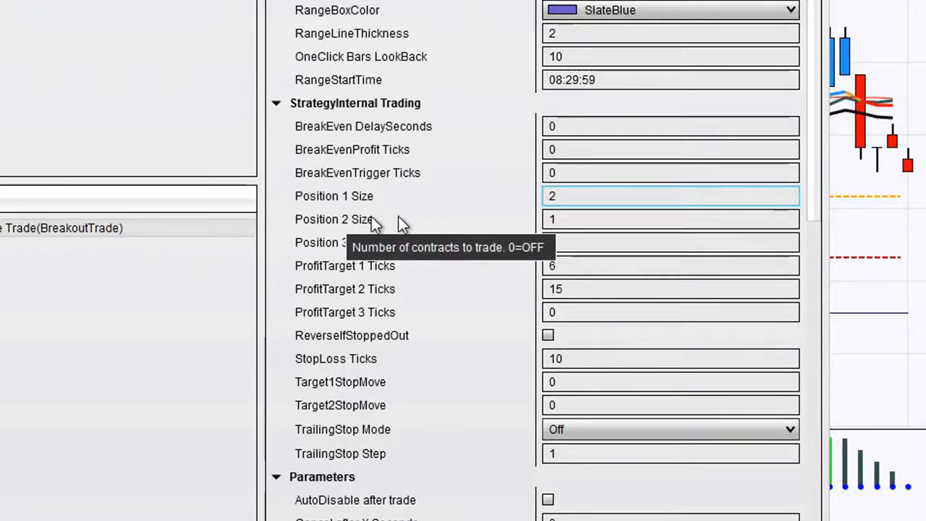
{"action": "left_click", "coordinate": [670, 220]}
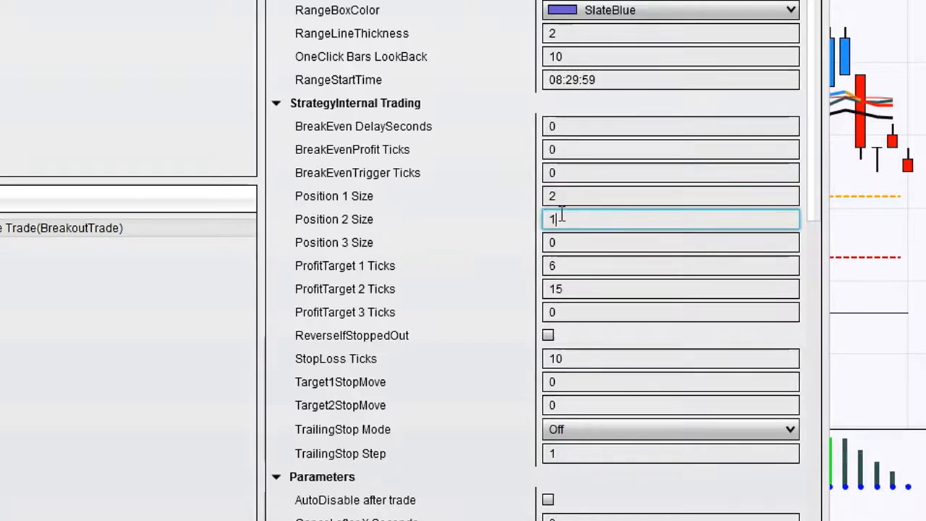
{"action": "type", "text": "2"}
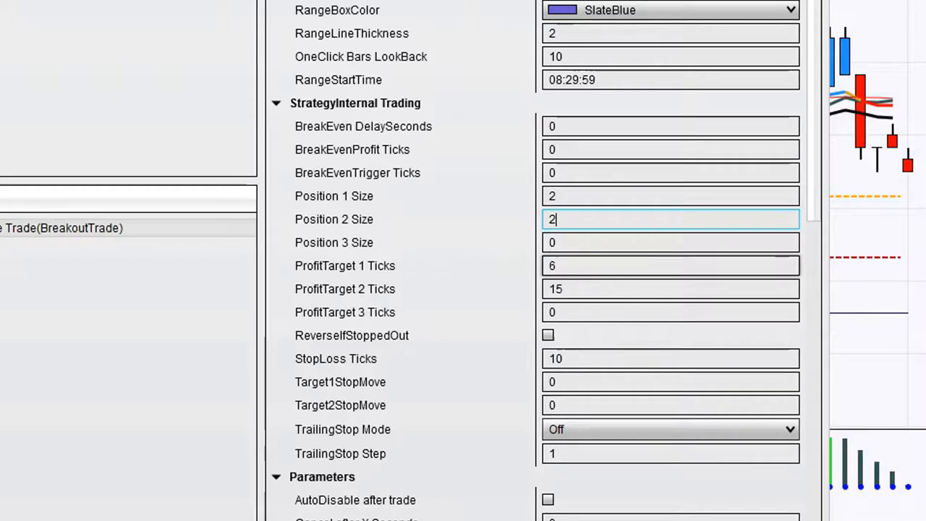
{"action": "left_click", "coordinate": [669, 266]}
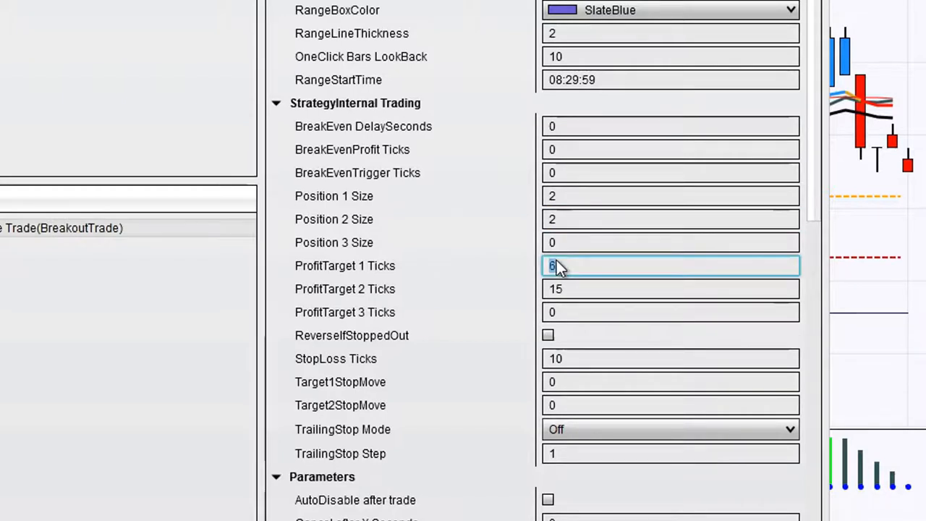
{"action": "type", "text": "11"}
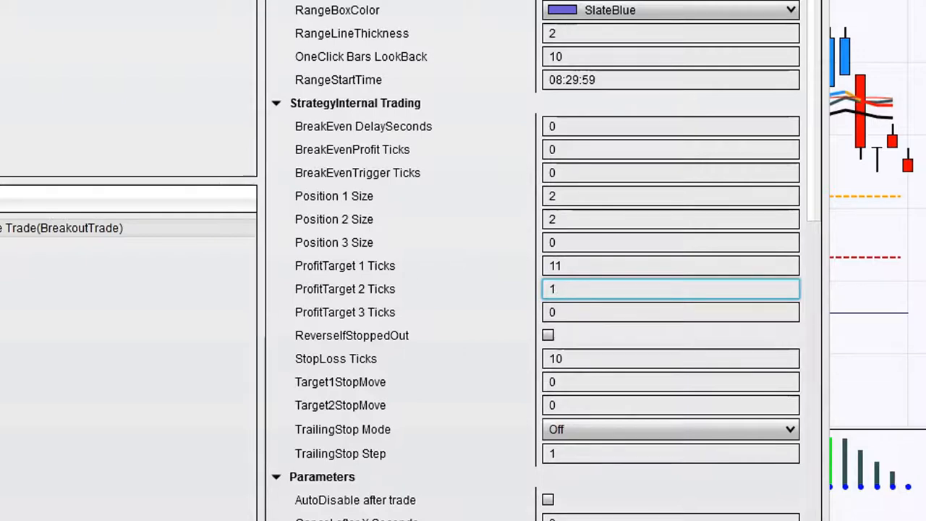
{"action": "type", "text": "17"}
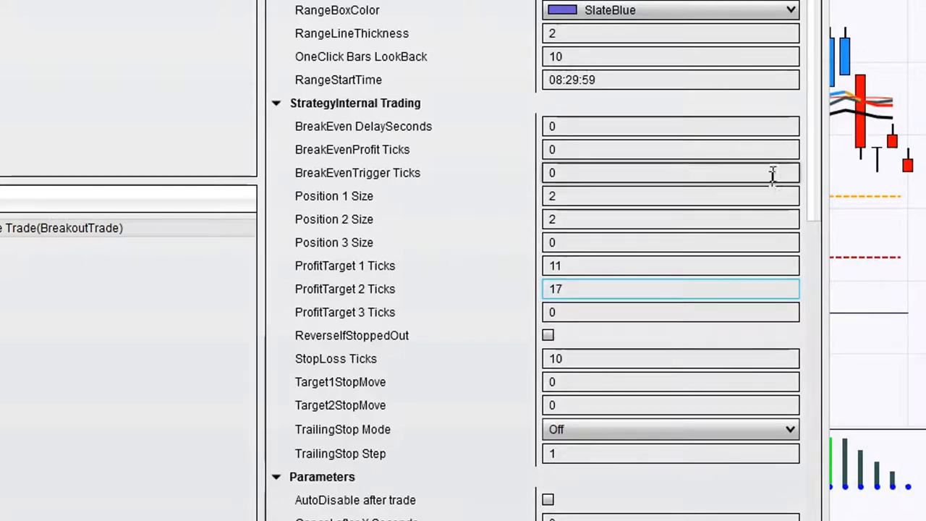
{"action": "scroll", "scroll_direction": "down", "scroll_amount": 3}
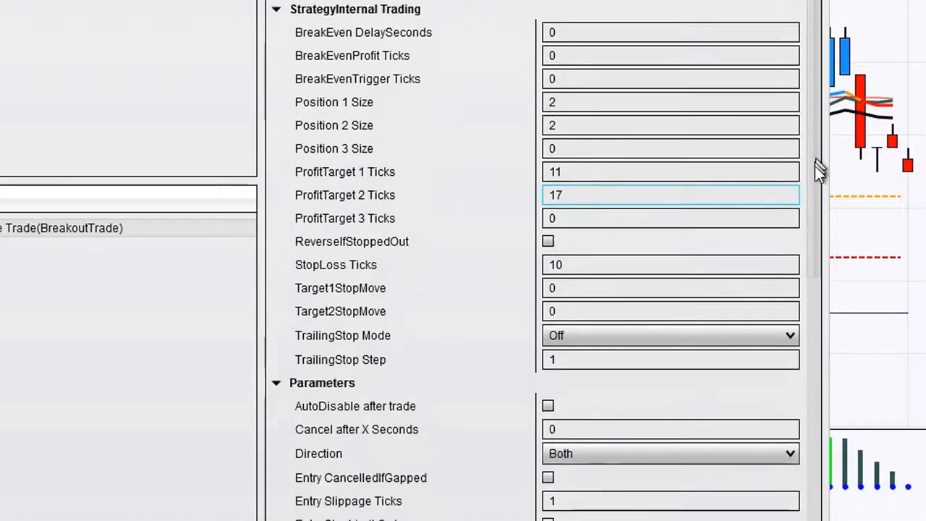
{"action": "scroll", "scroll_direction": "down", "scroll_amount": 3}
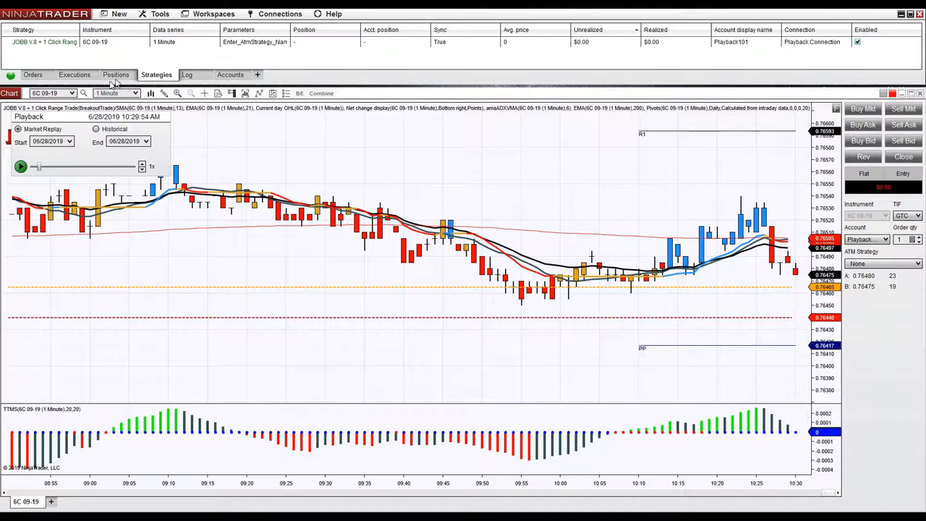
Step: Restart the replay with the two-contract, 11/17-tick strategy loaded
{"action": "left_click", "coordinate": [20, 167]}
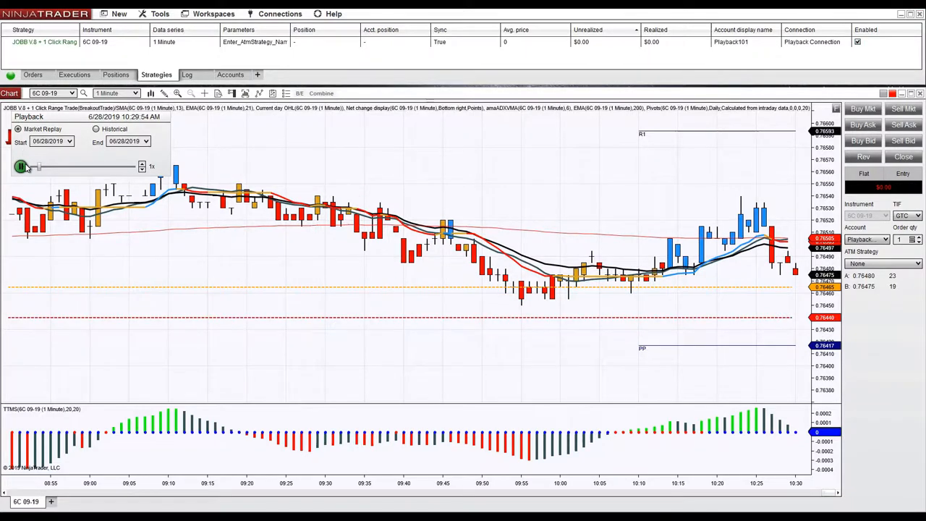